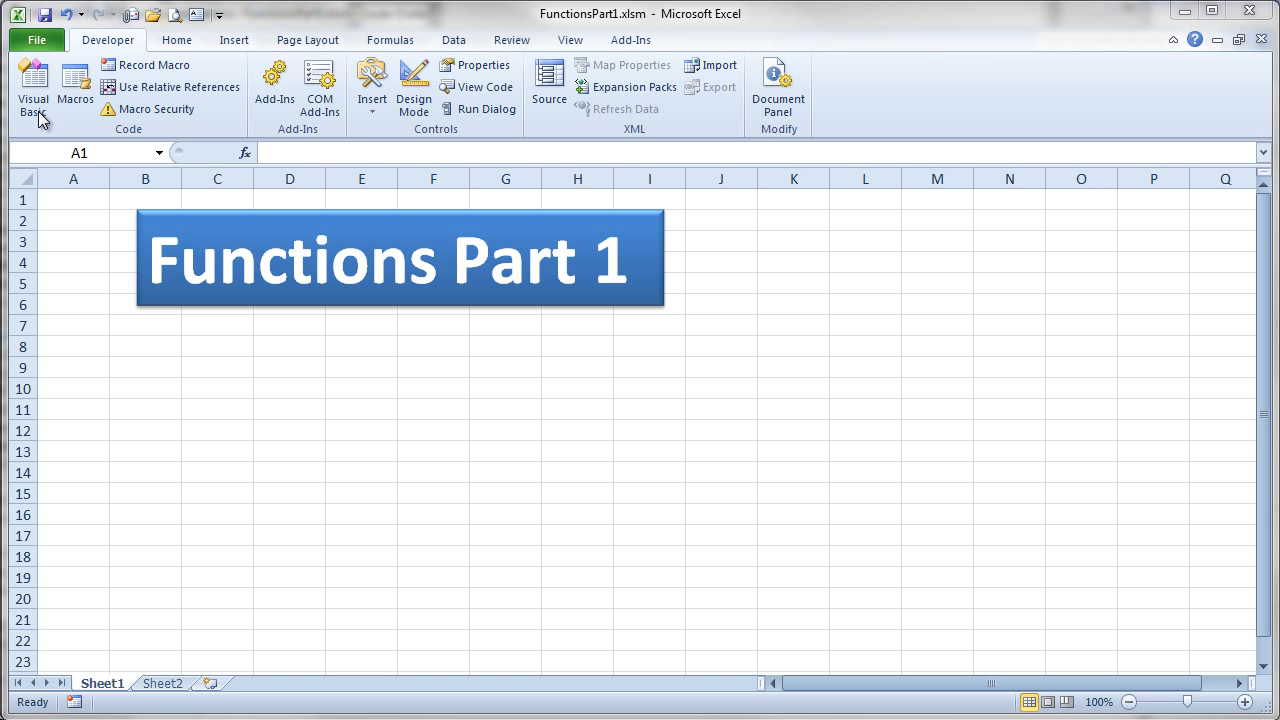
# Step: Open the Visual Basic Editor to view the FunctionsPart1 module's main sub and getUserNumber function
pyautogui.click(33, 88)
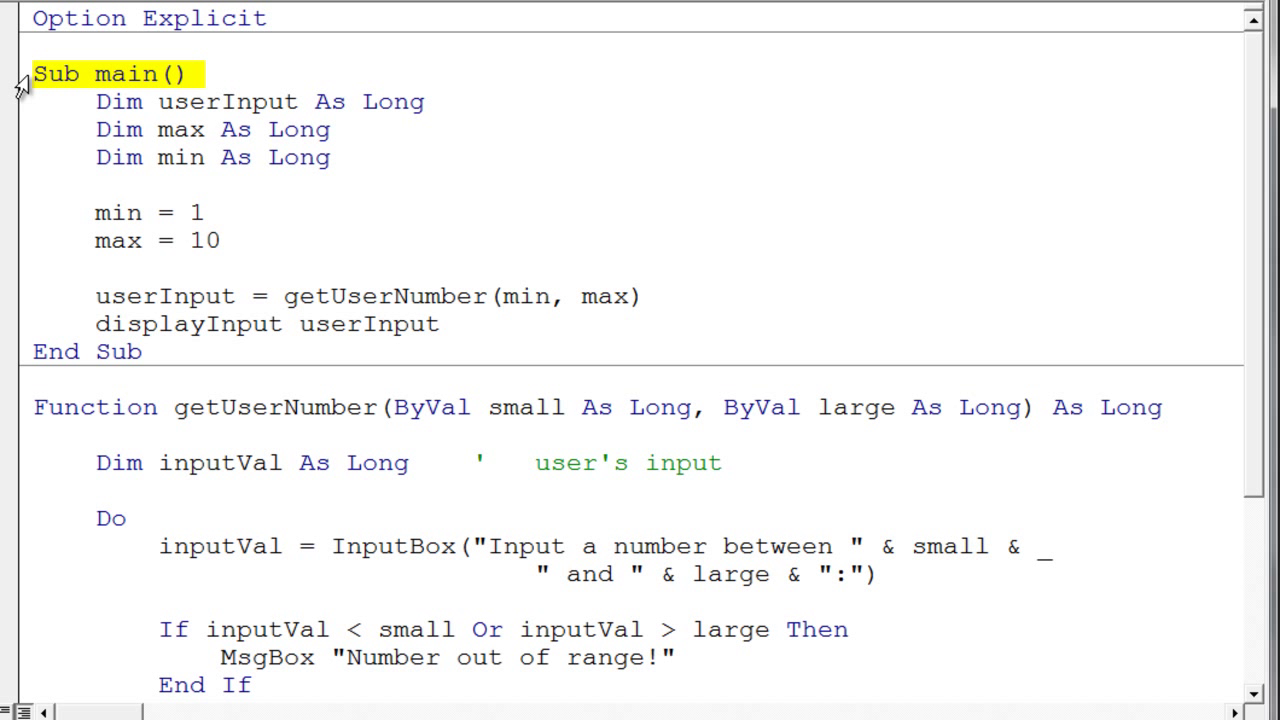
pyautogui.moveTo(75, 108)
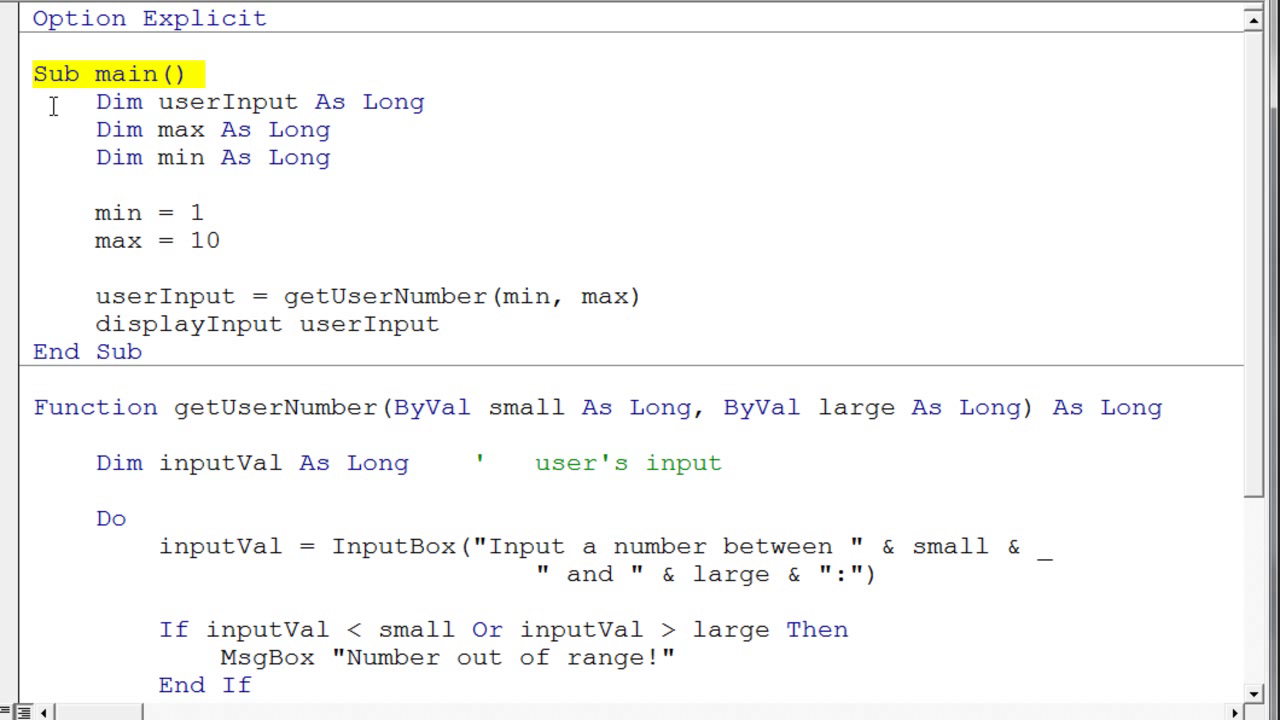
pyautogui.moveTo(232, 138)
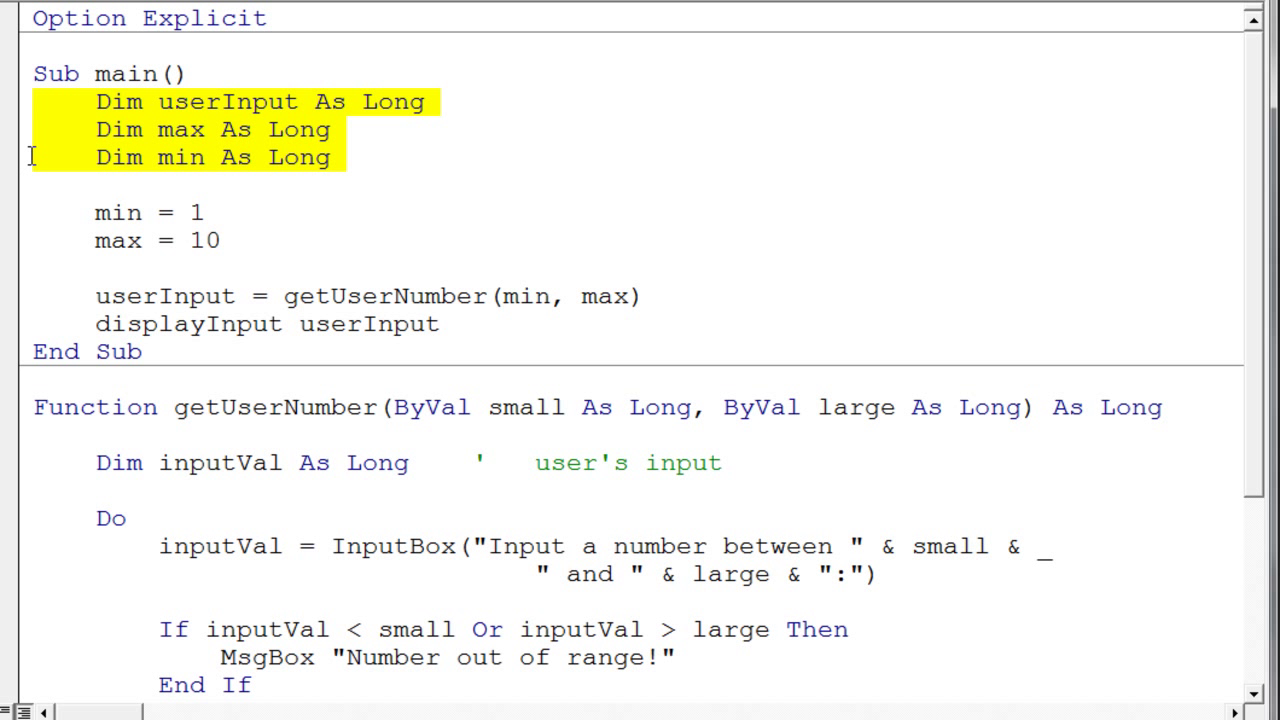
pyautogui.moveTo(22, 222)
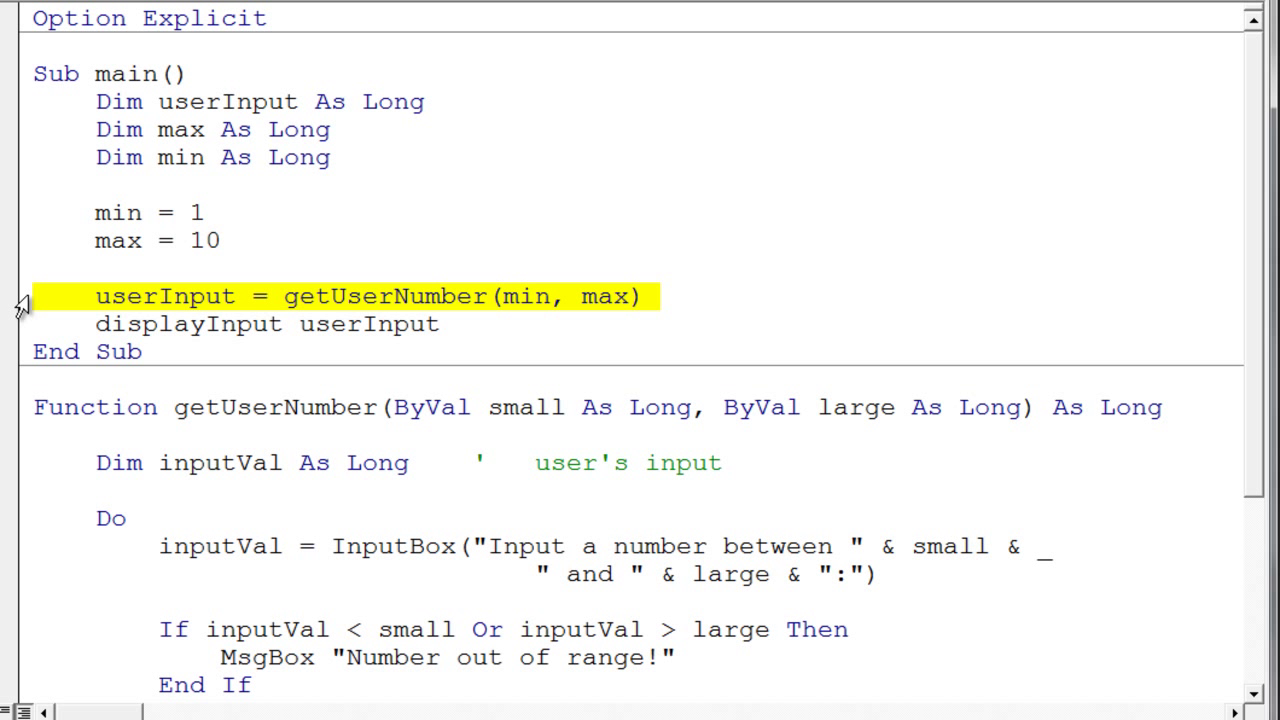
pyautogui.moveTo(137, 317)
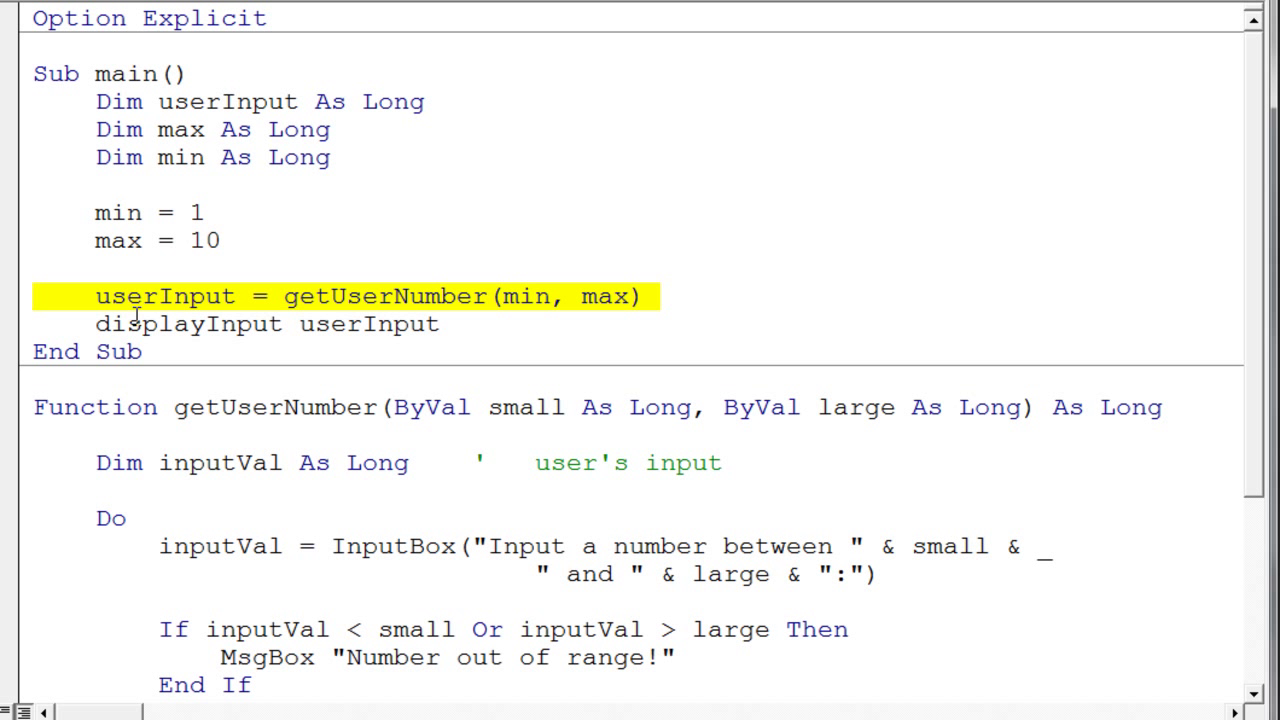
pyautogui.moveTo(225, 315)
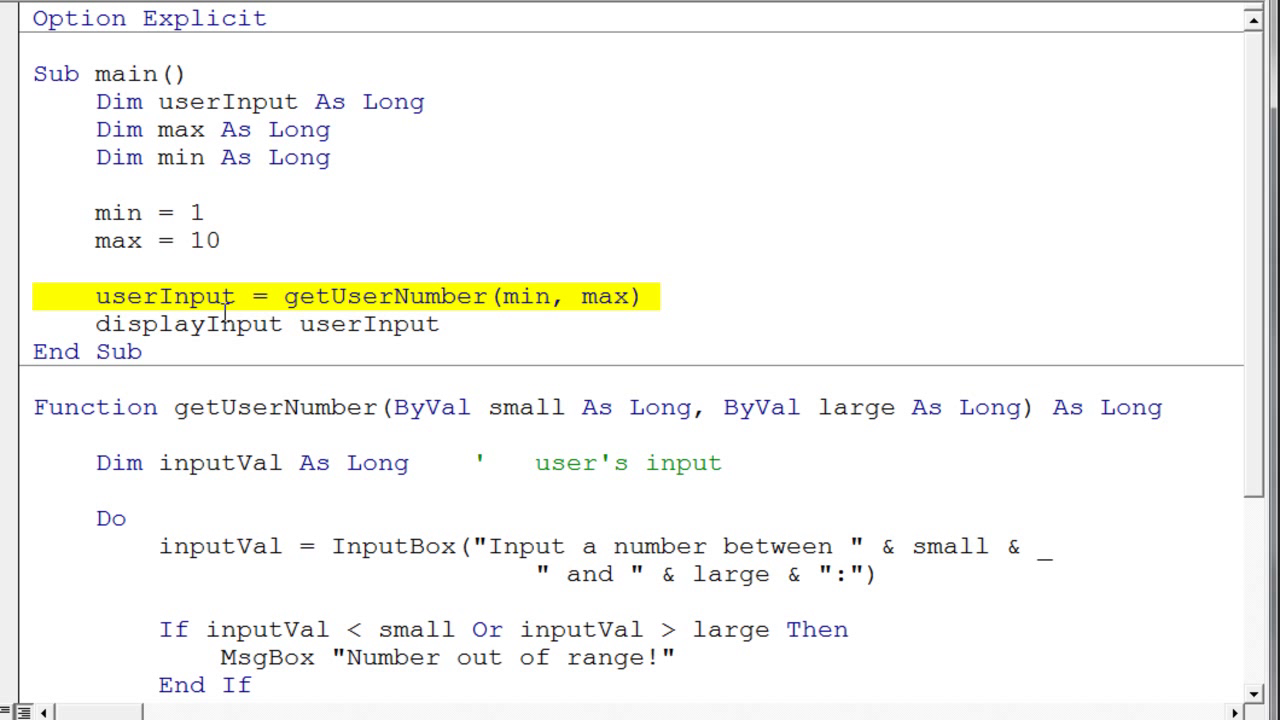
pyautogui.click(283, 296)
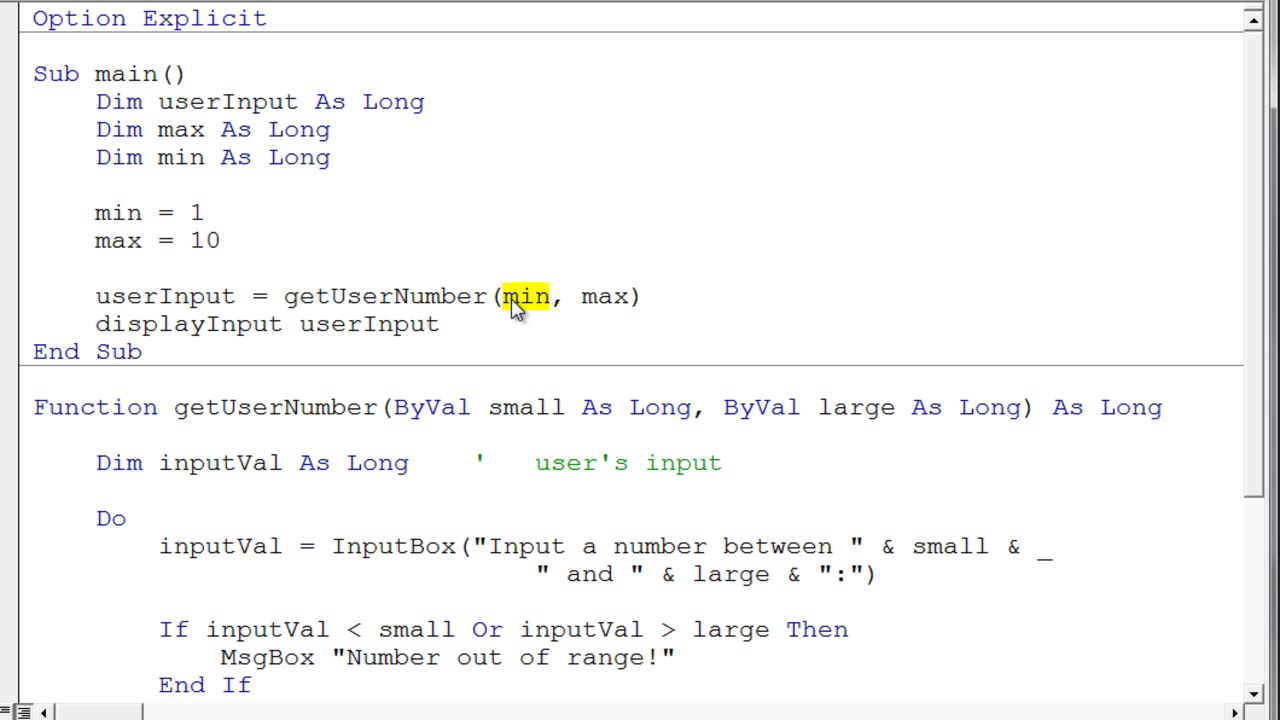
pyautogui.doubleClick(603, 296)
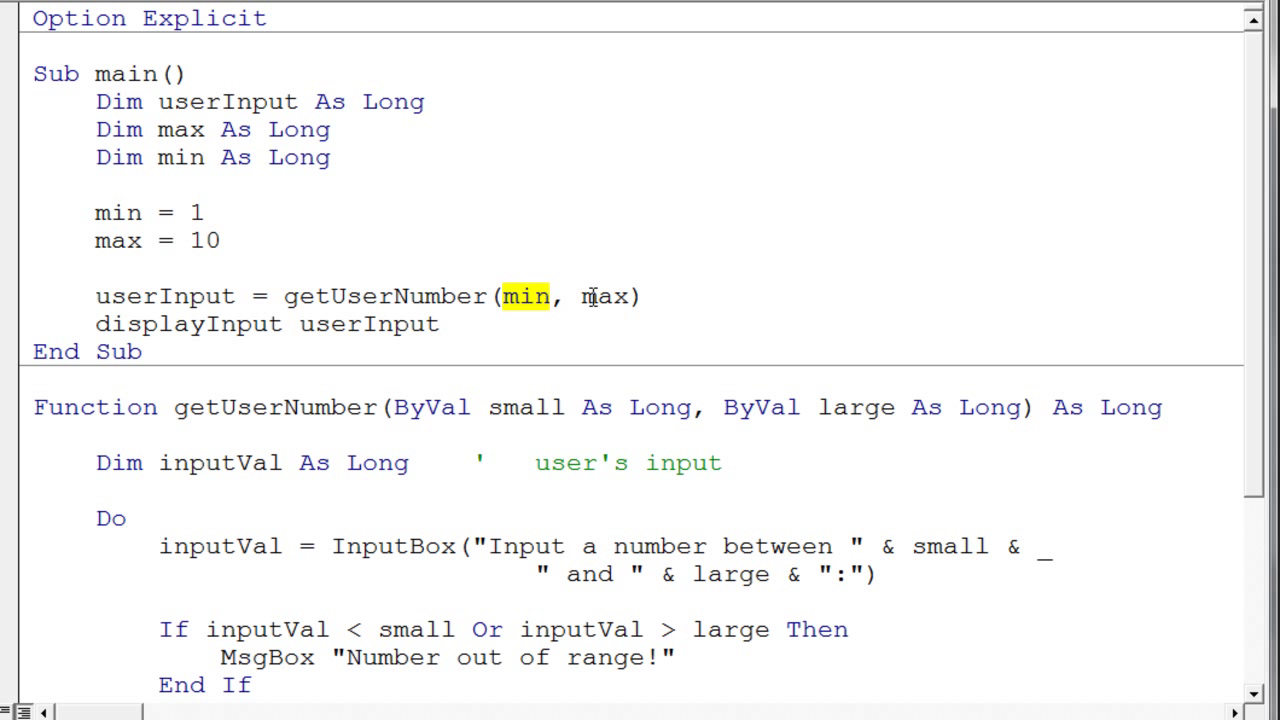
pyautogui.doubleClick(603, 296)
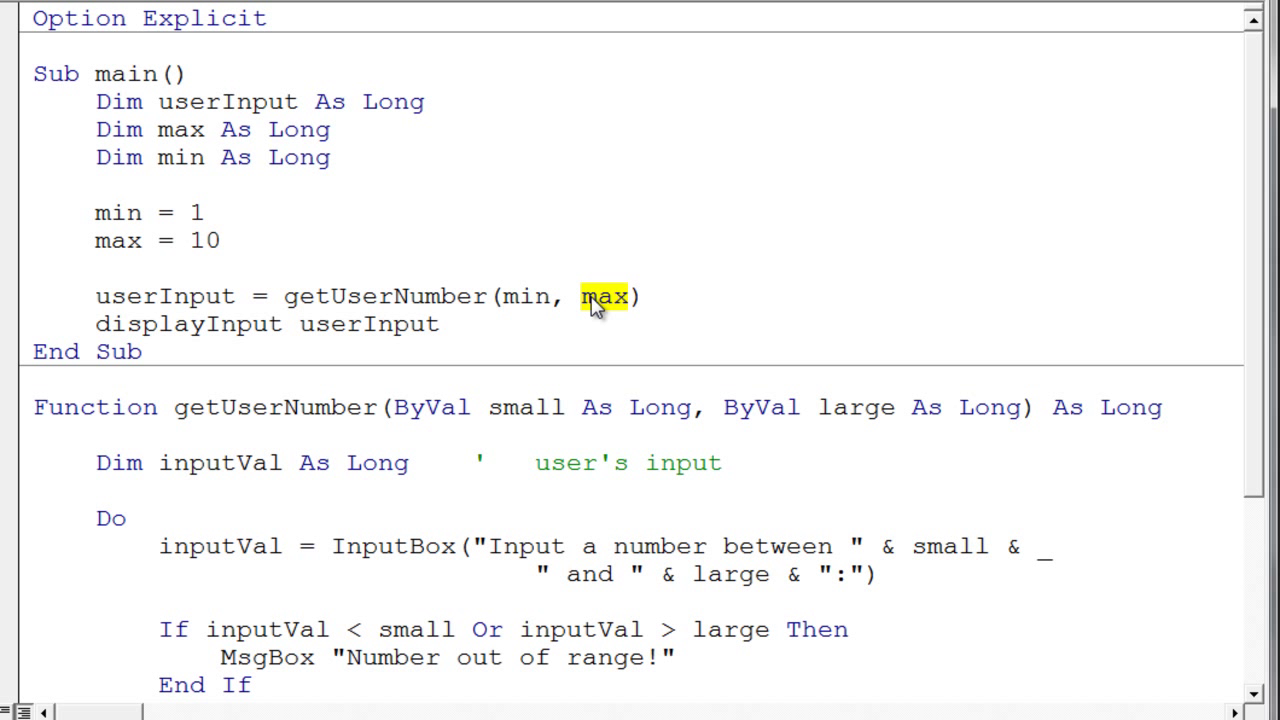
pyautogui.moveTo(153, 308)
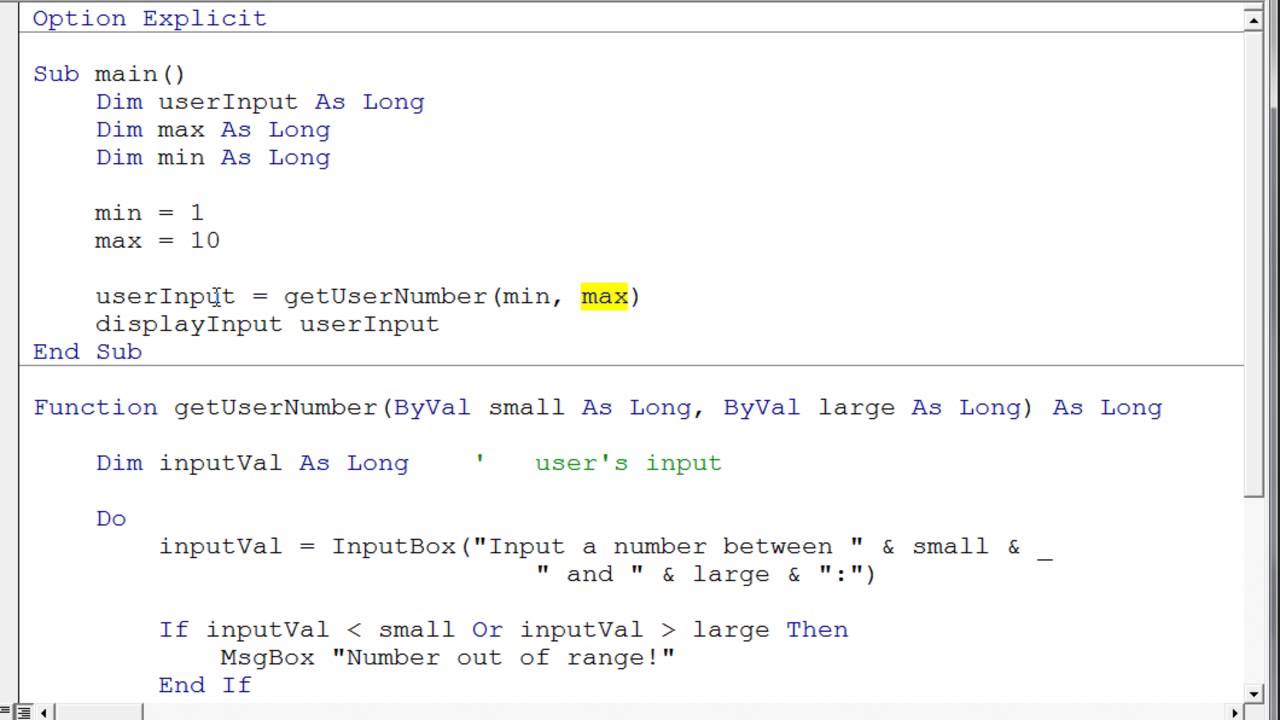
pyautogui.doubleClick(164, 296)
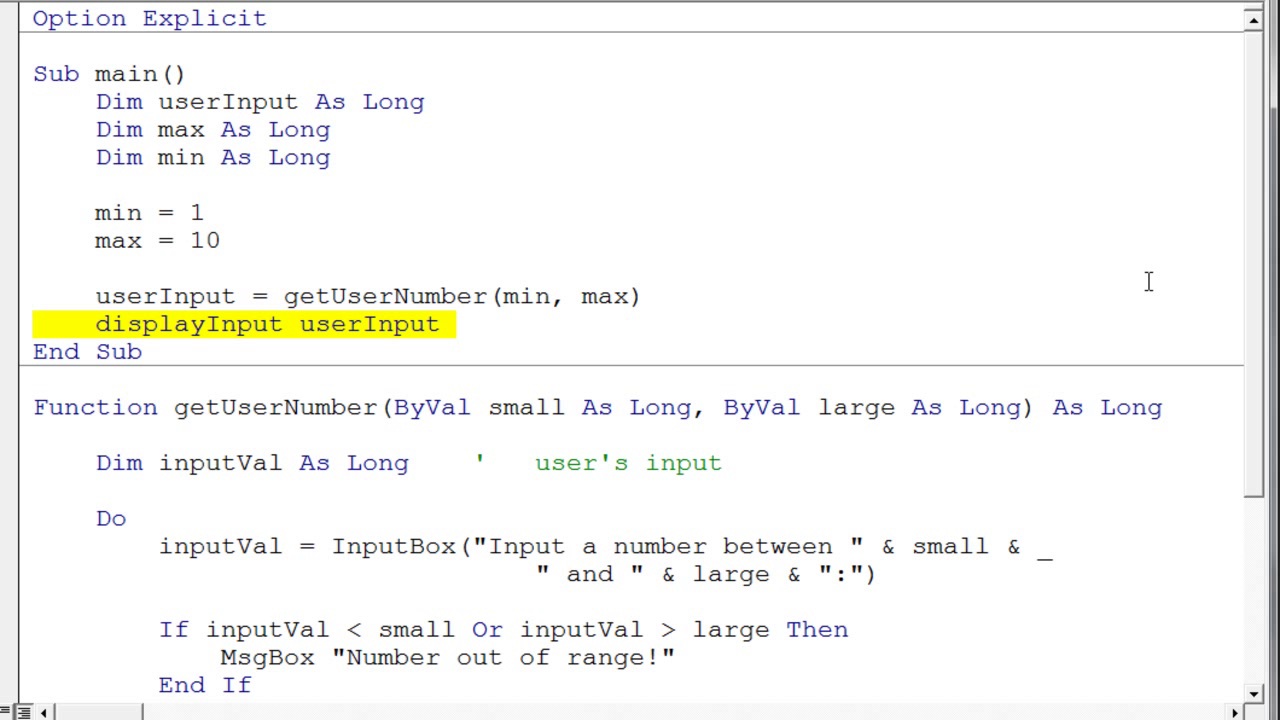
pyautogui.scroll(-3)
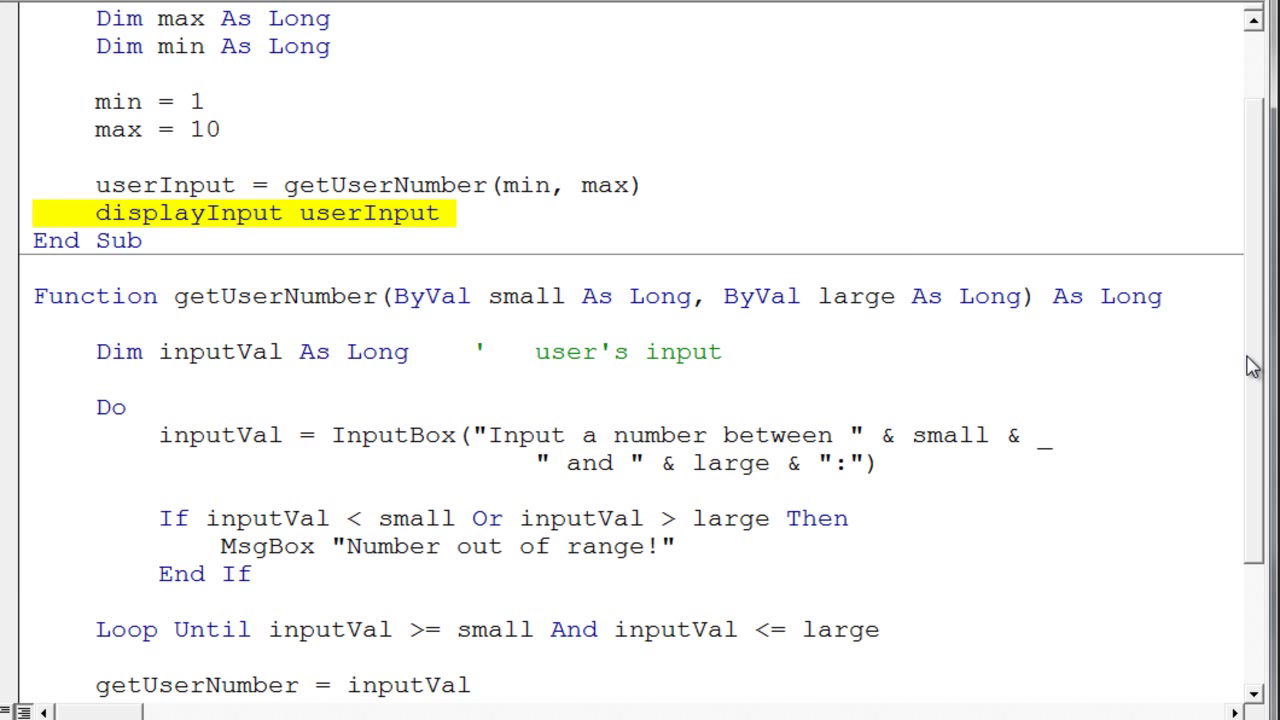
pyautogui.scroll(-3)
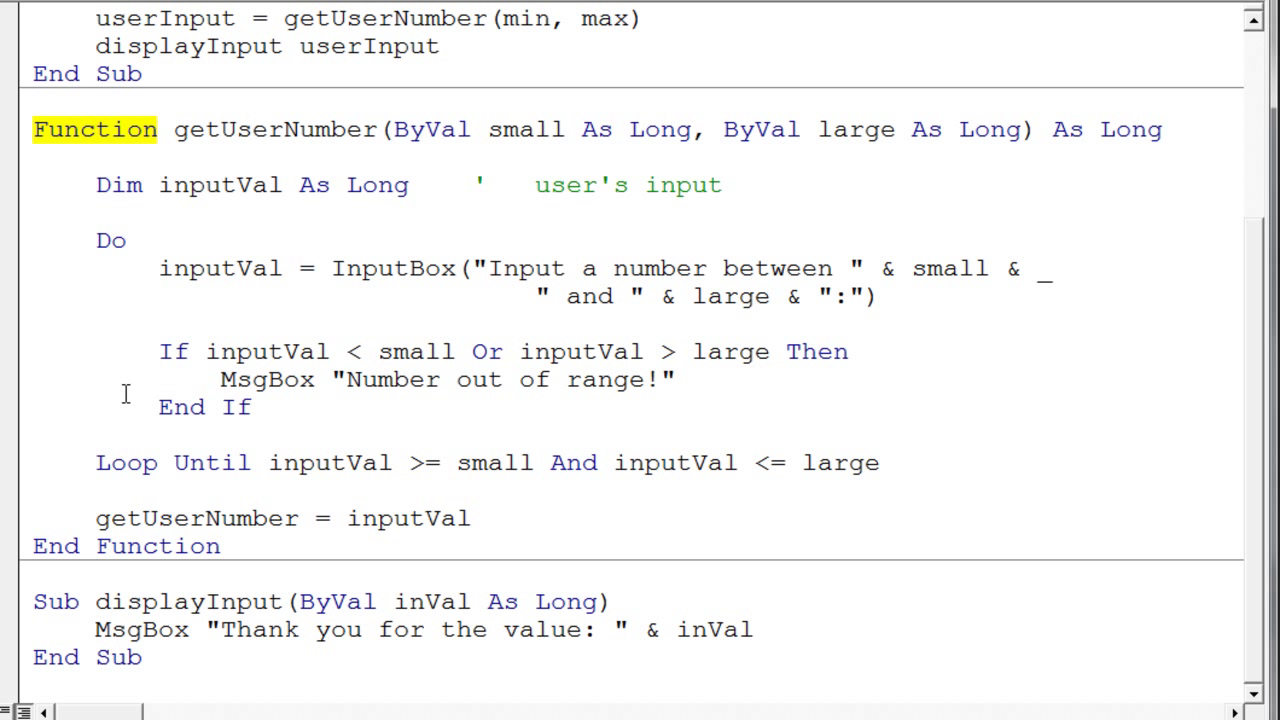
pyautogui.click(288, 518)
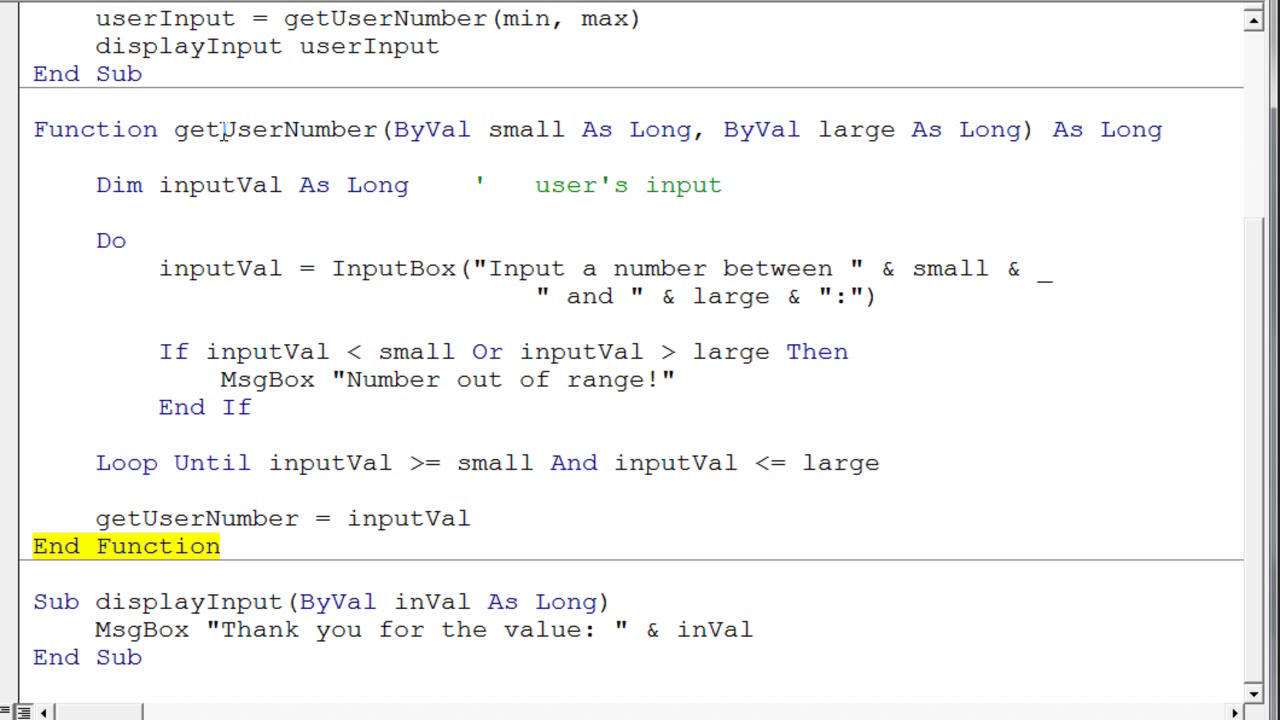
pyautogui.doubleClick(275, 129)
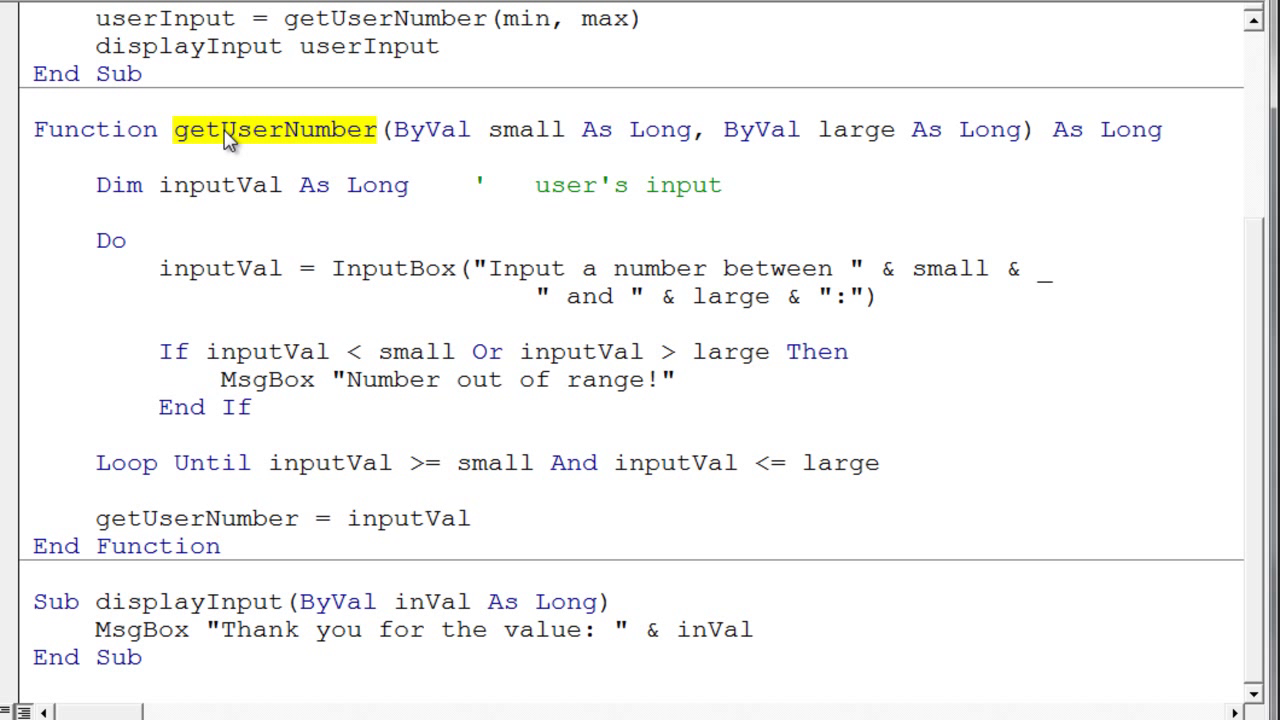
pyautogui.moveTo(297, 120)
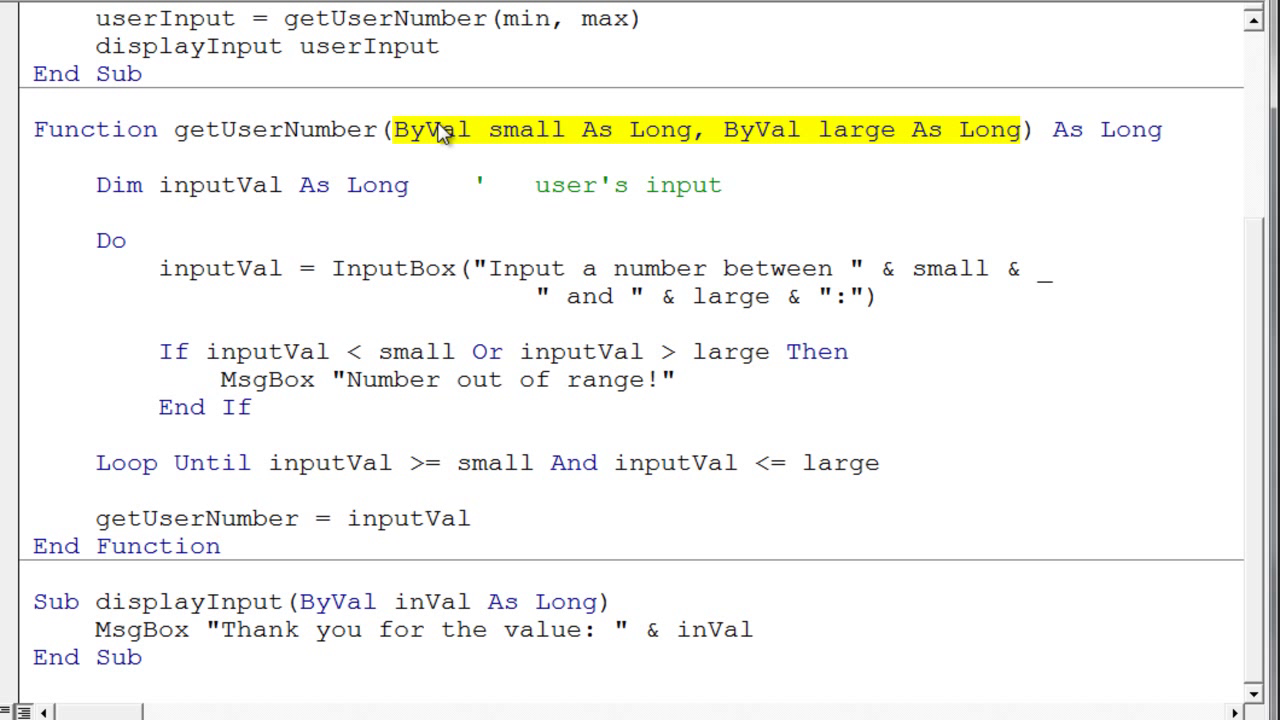
pyautogui.moveTo(530, 143)
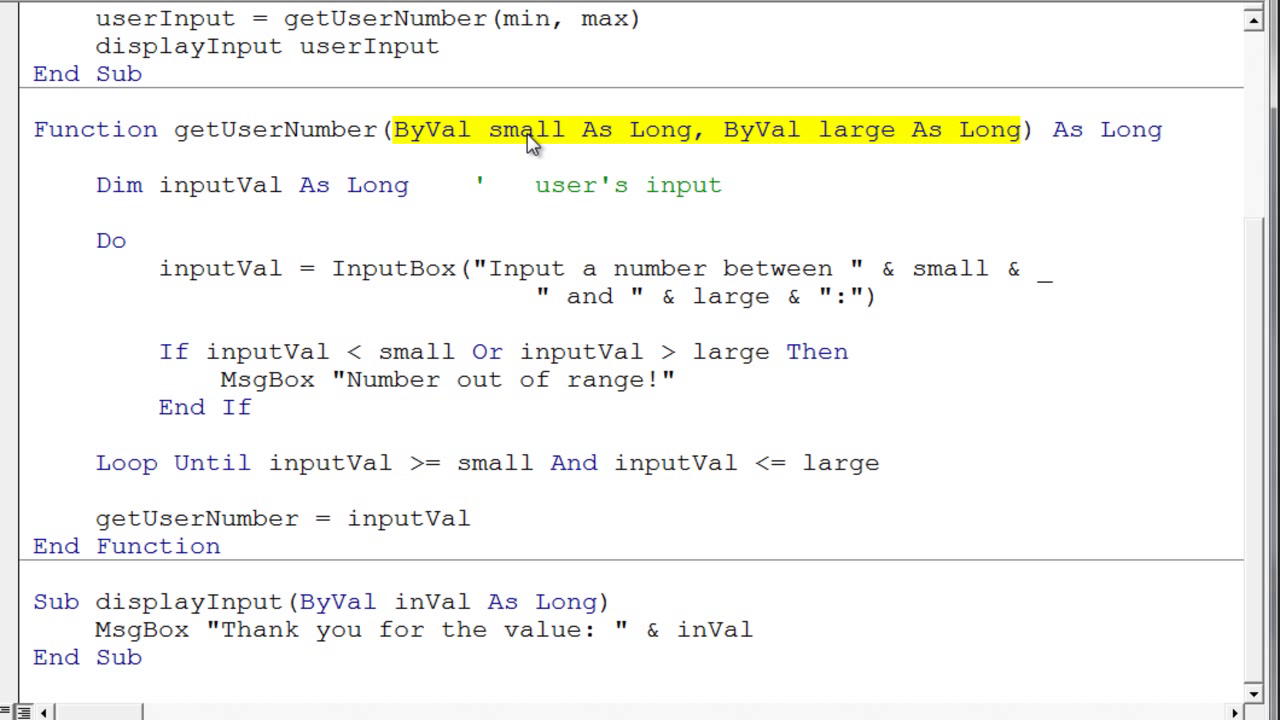
pyautogui.moveTo(695, 148)
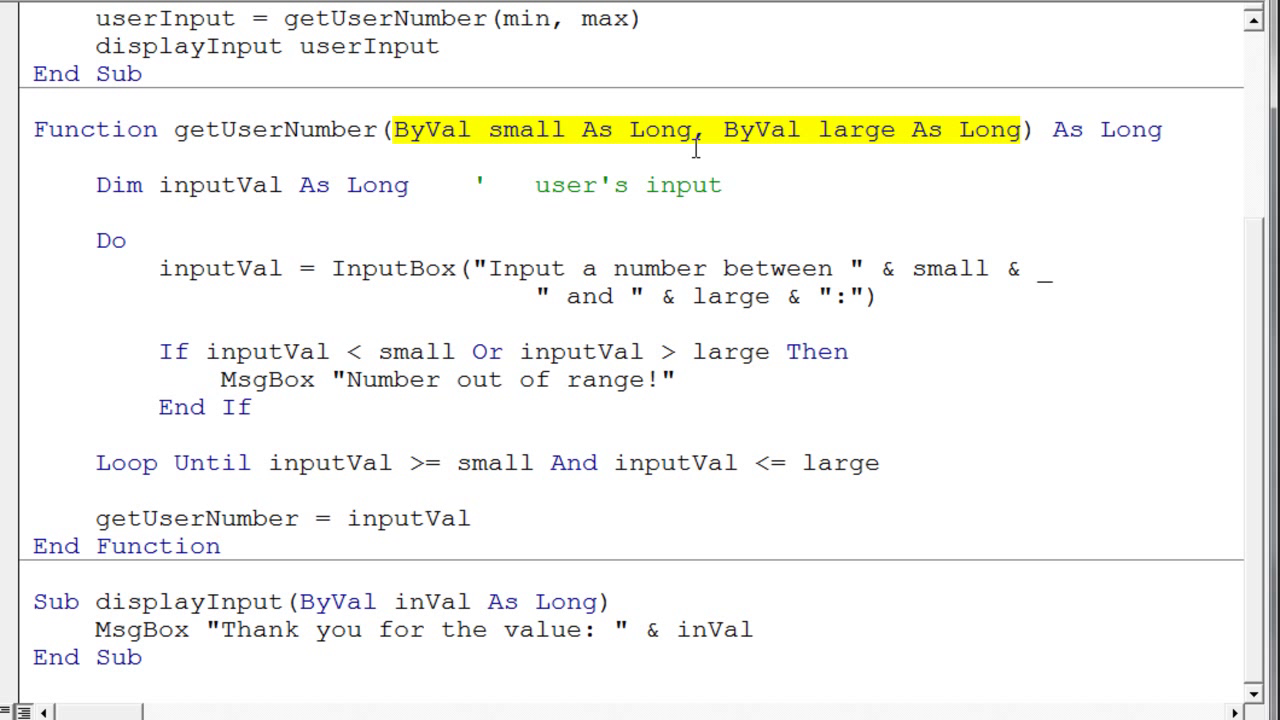
pyautogui.click(695, 129)
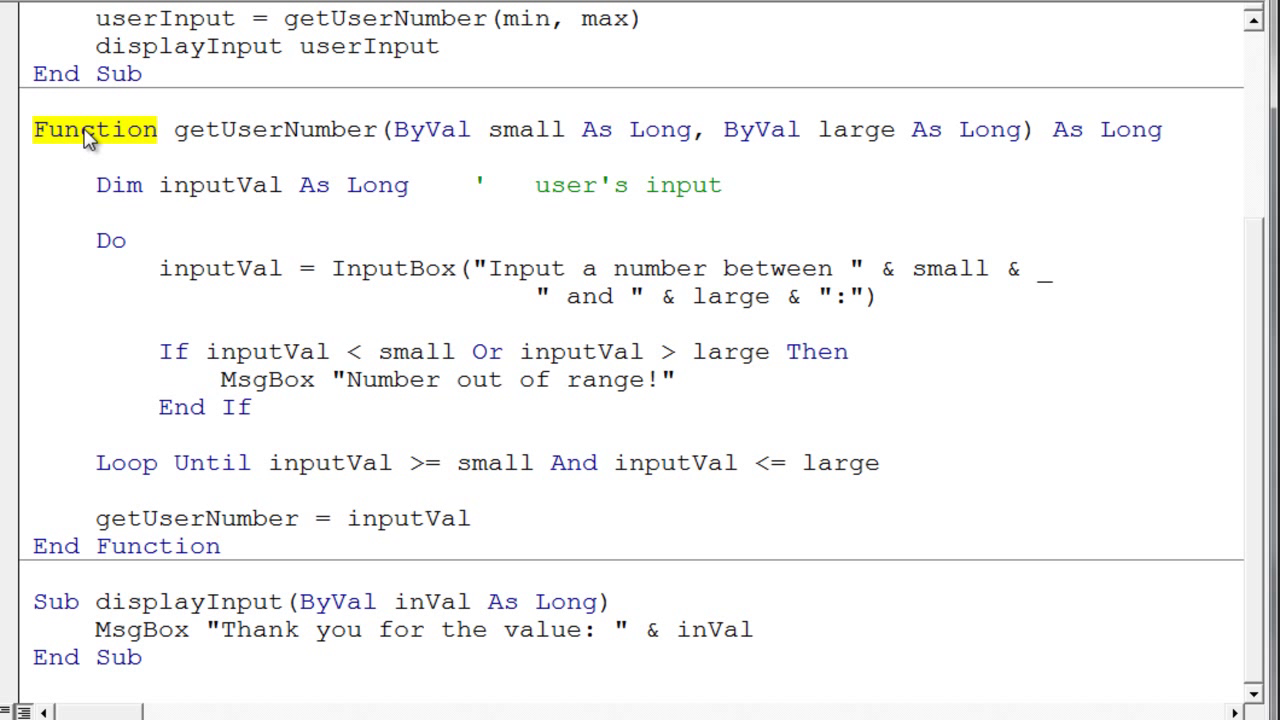
pyautogui.moveTo(1024, 129)
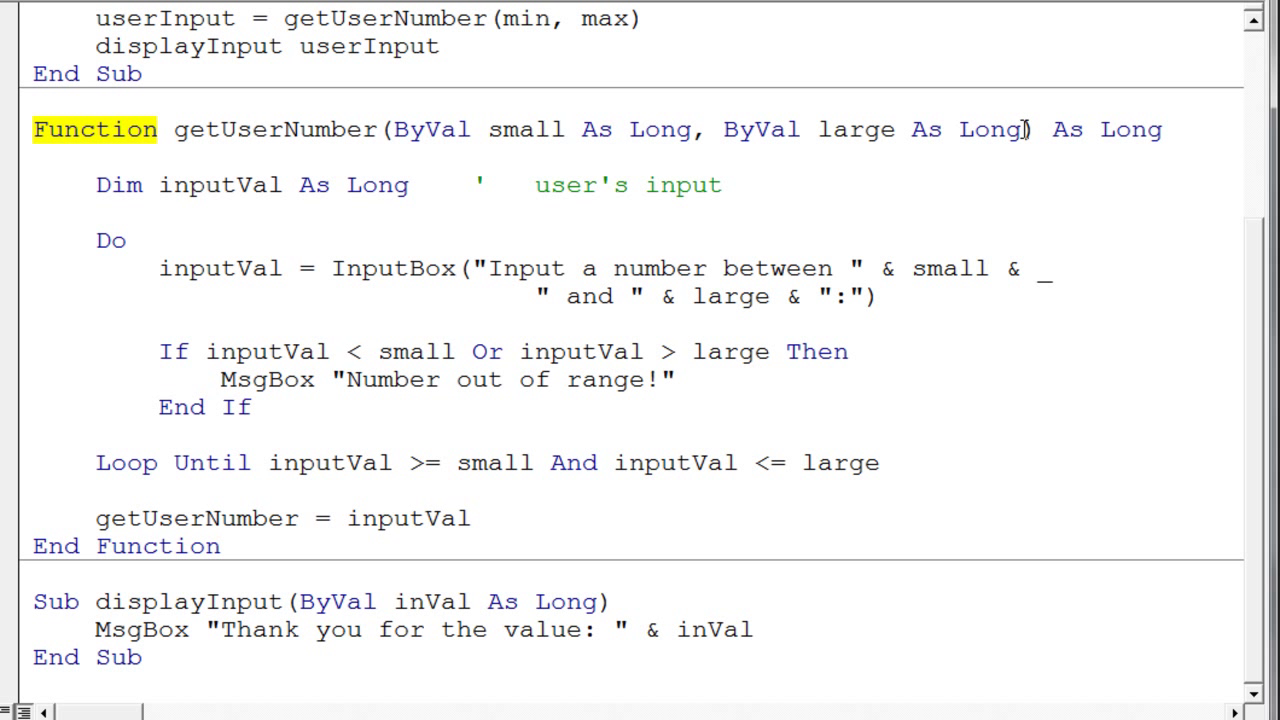
pyautogui.doubleClick(1068, 129)
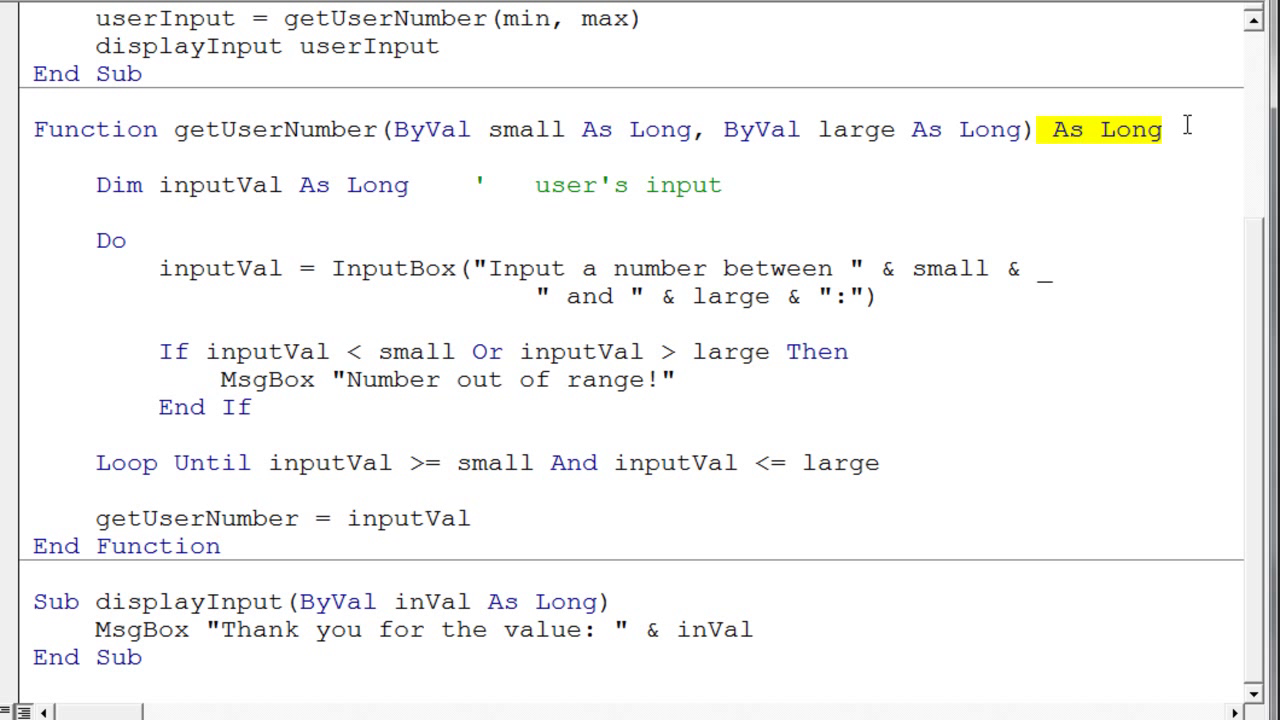
pyautogui.moveTo(1135, 110)
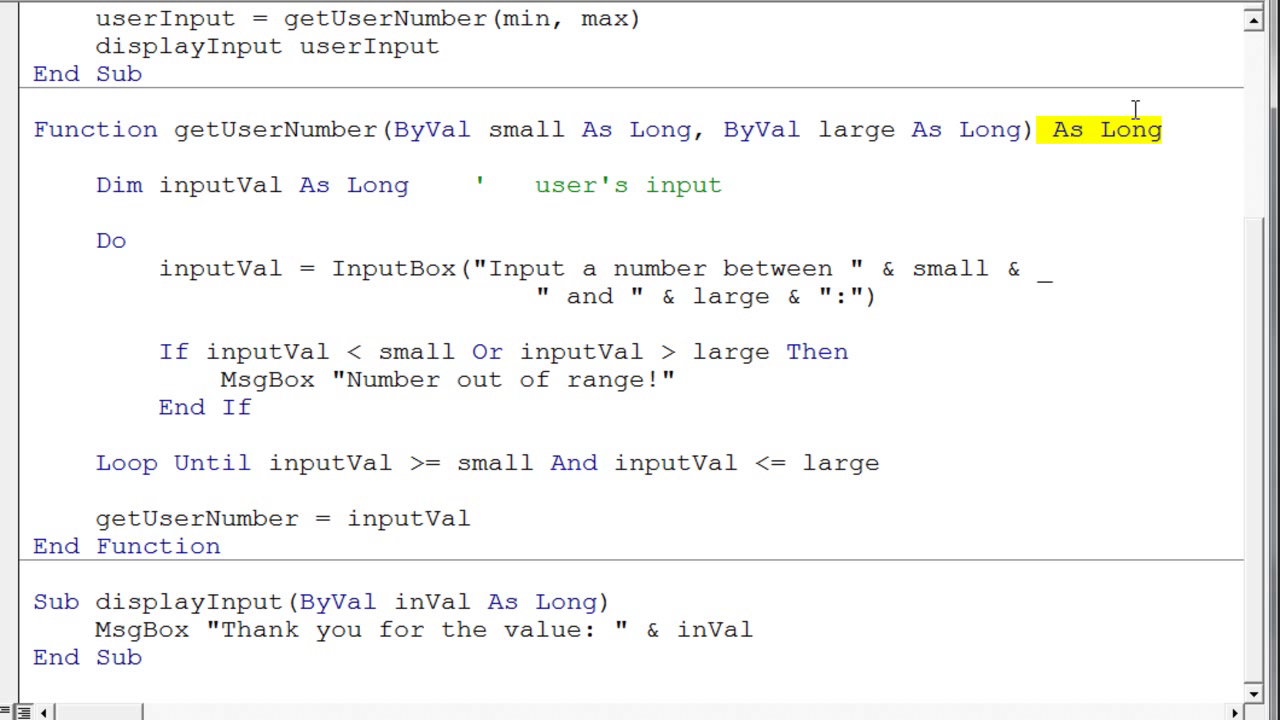
pyautogui.doubleClick(94, 129)
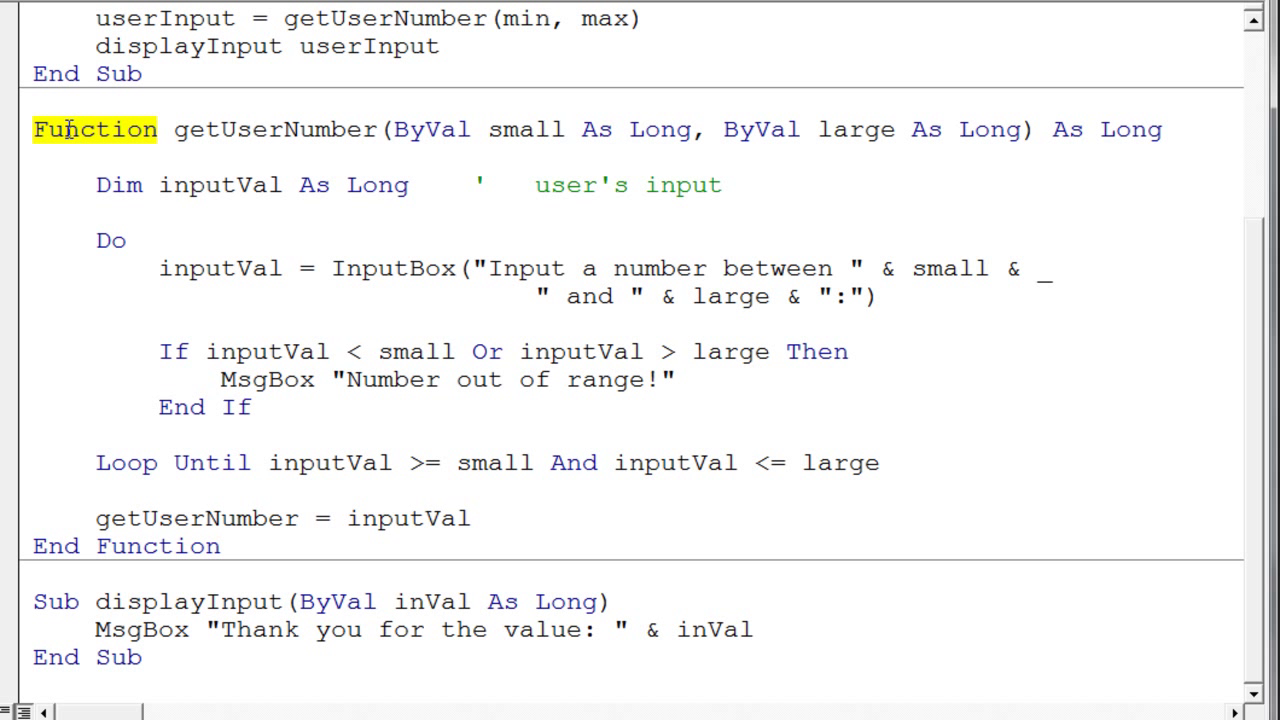
pyautogui.click(250, 129)
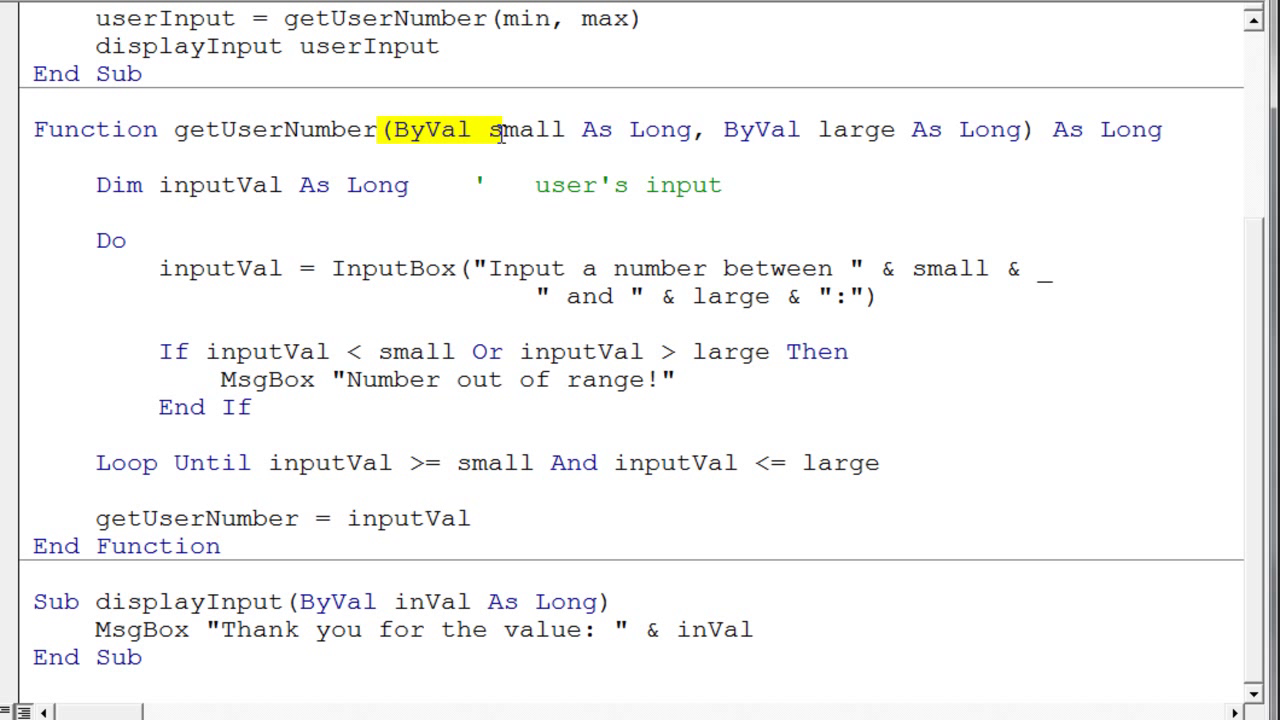
pyautogui.moveTo(490, 129); pyautogui.dragTo(1020, 129)
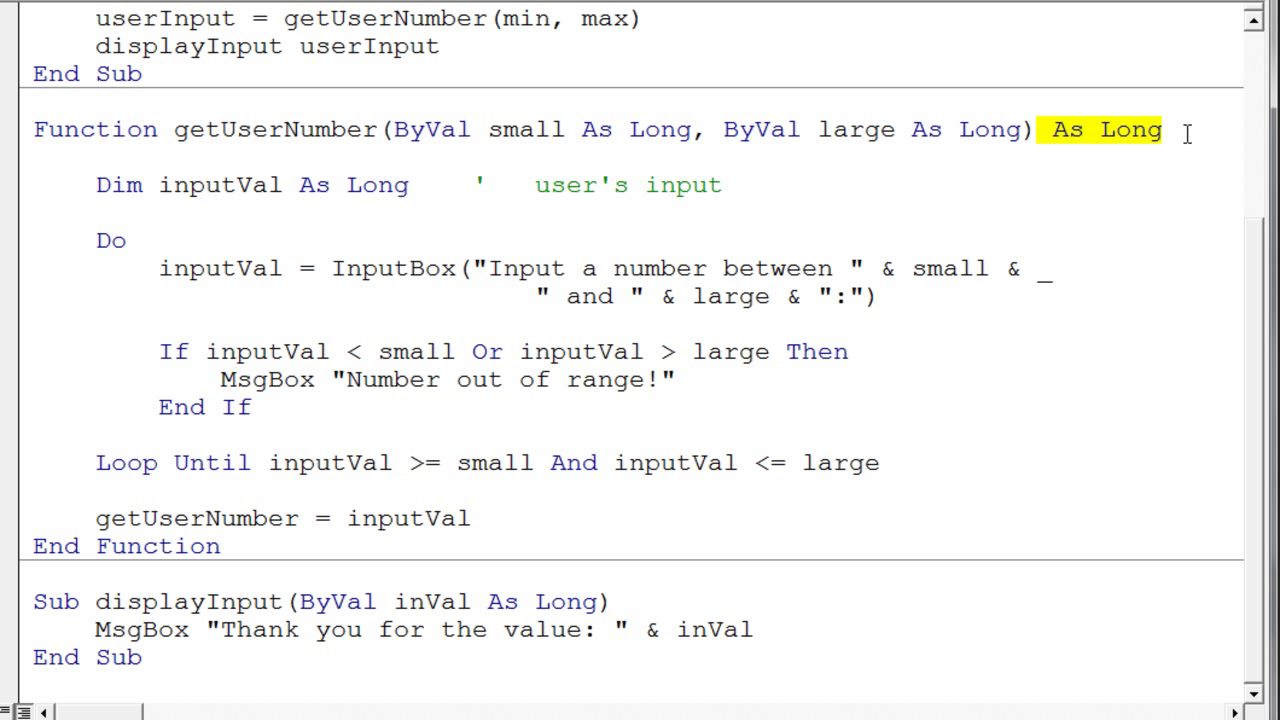
pyautogui.moveTo(15, 200)
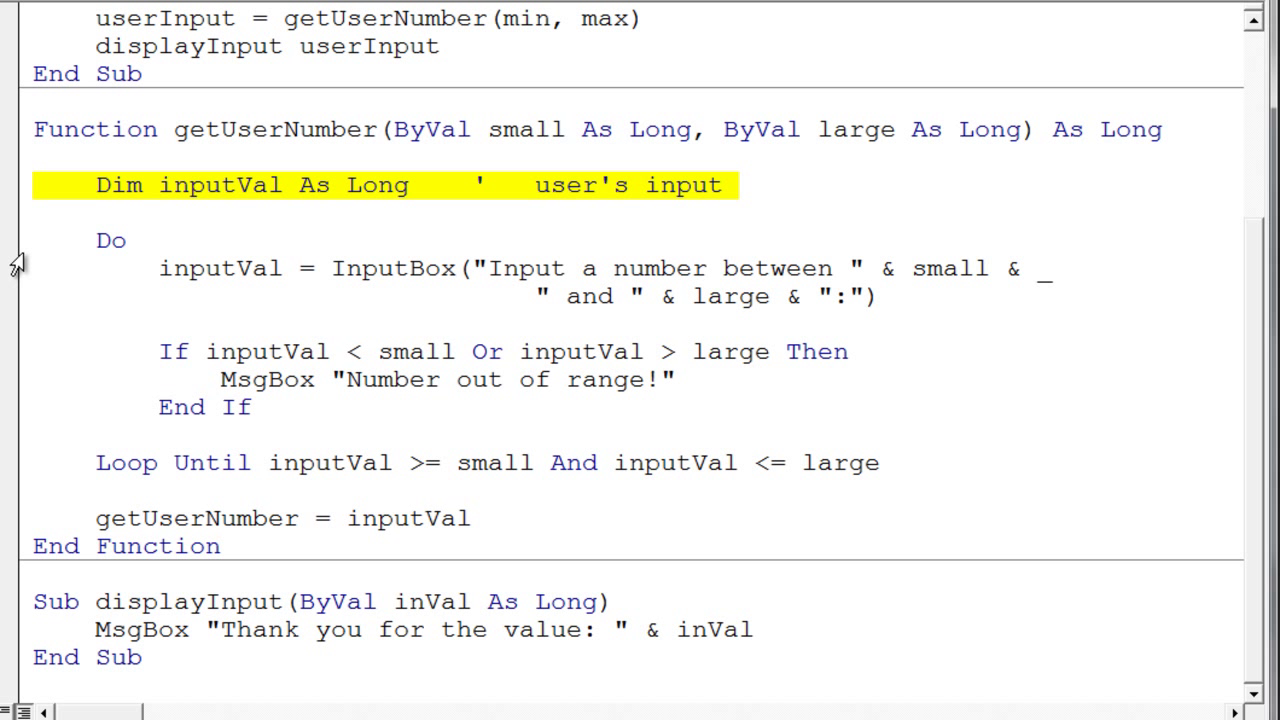
pyautogui.click(111, 240)
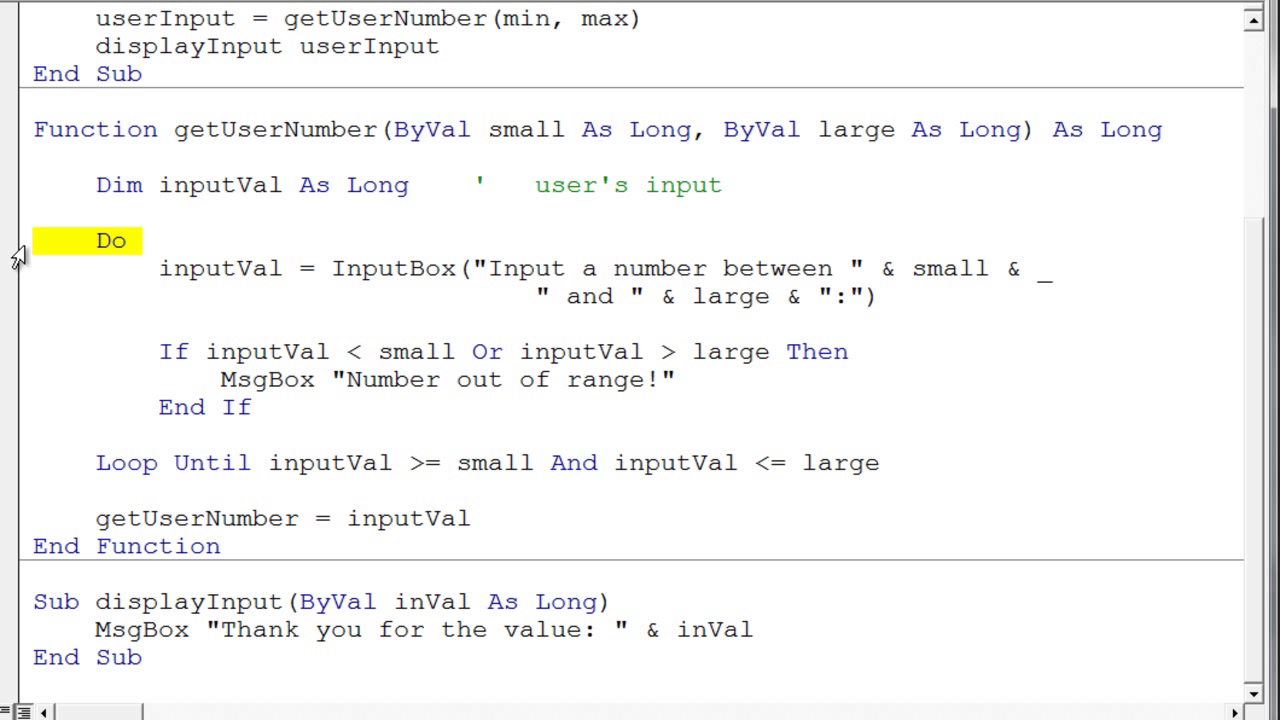
pyautogui.moveTo(37, 213)
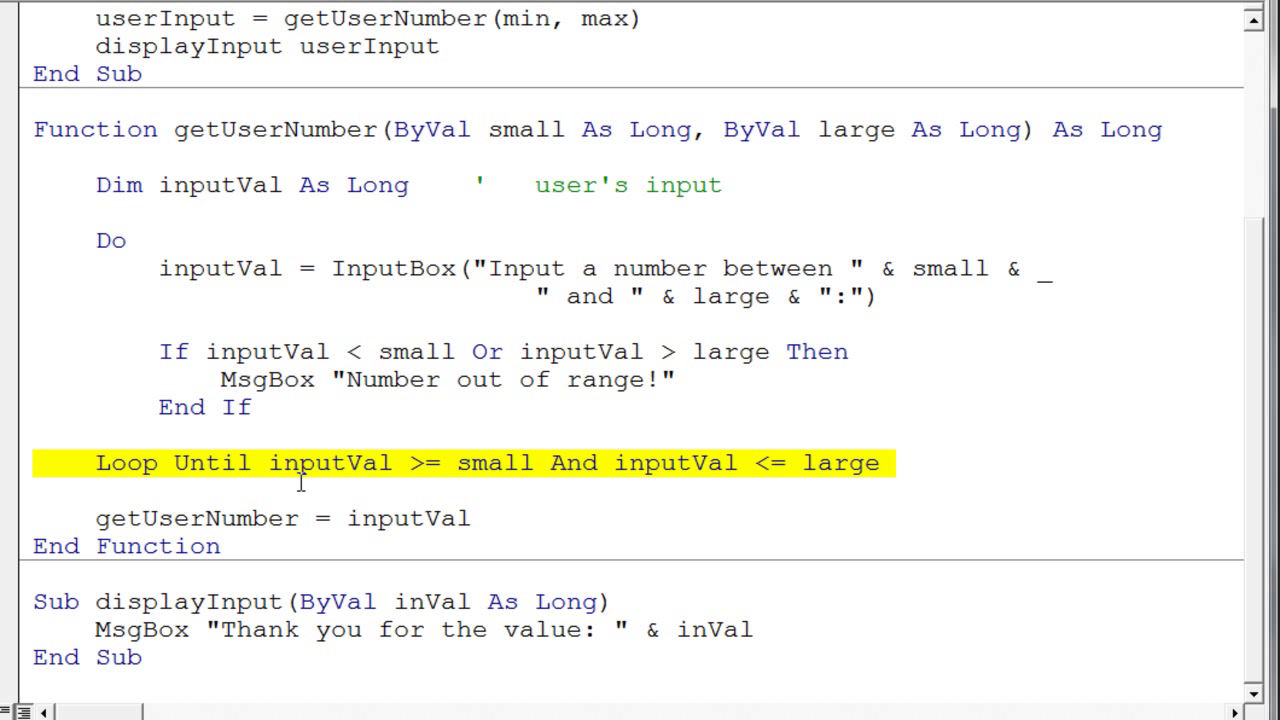
pyautogui.moveTo(523, 487)
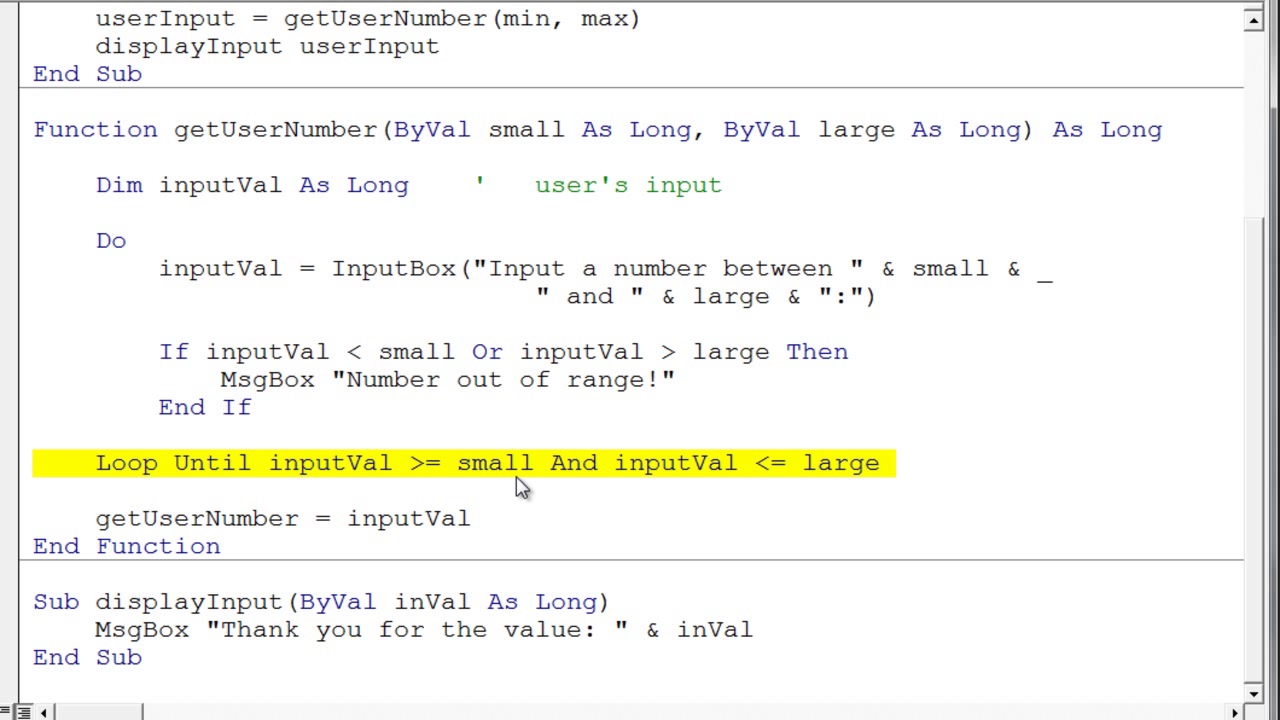
pyautogui.moveTo(862, 483)
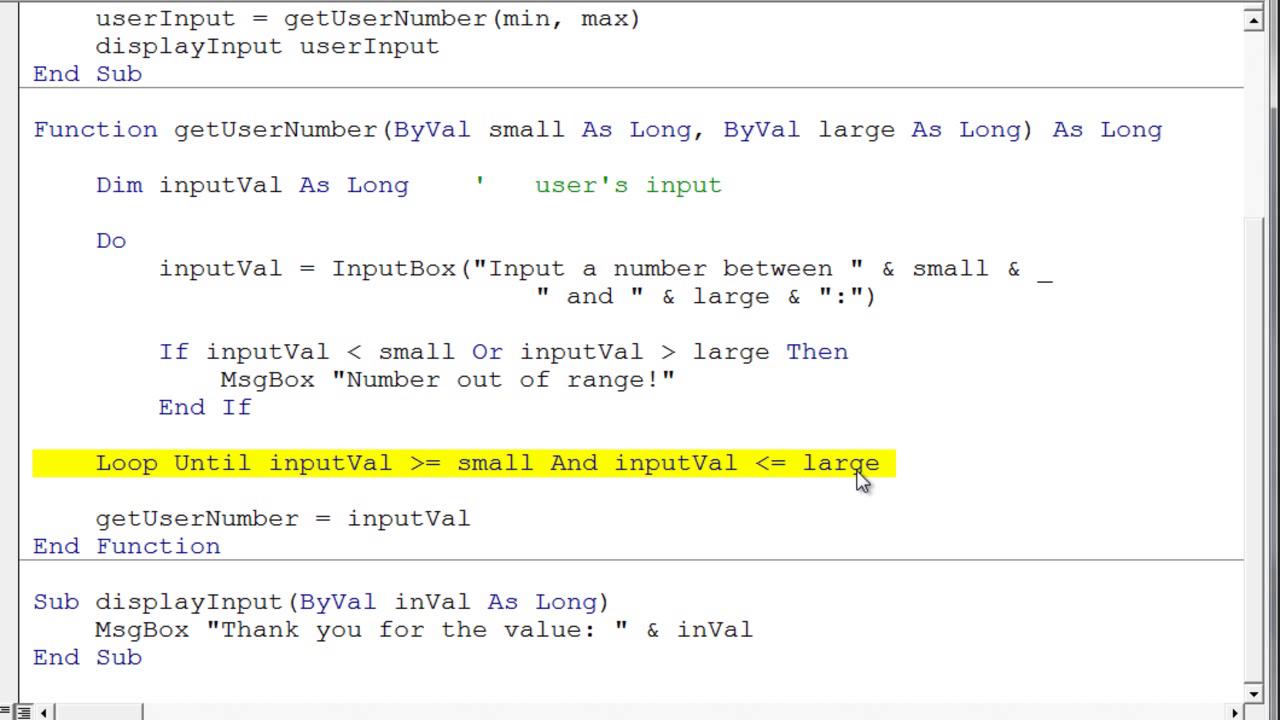
pyautogui.moveTo(142, 360)
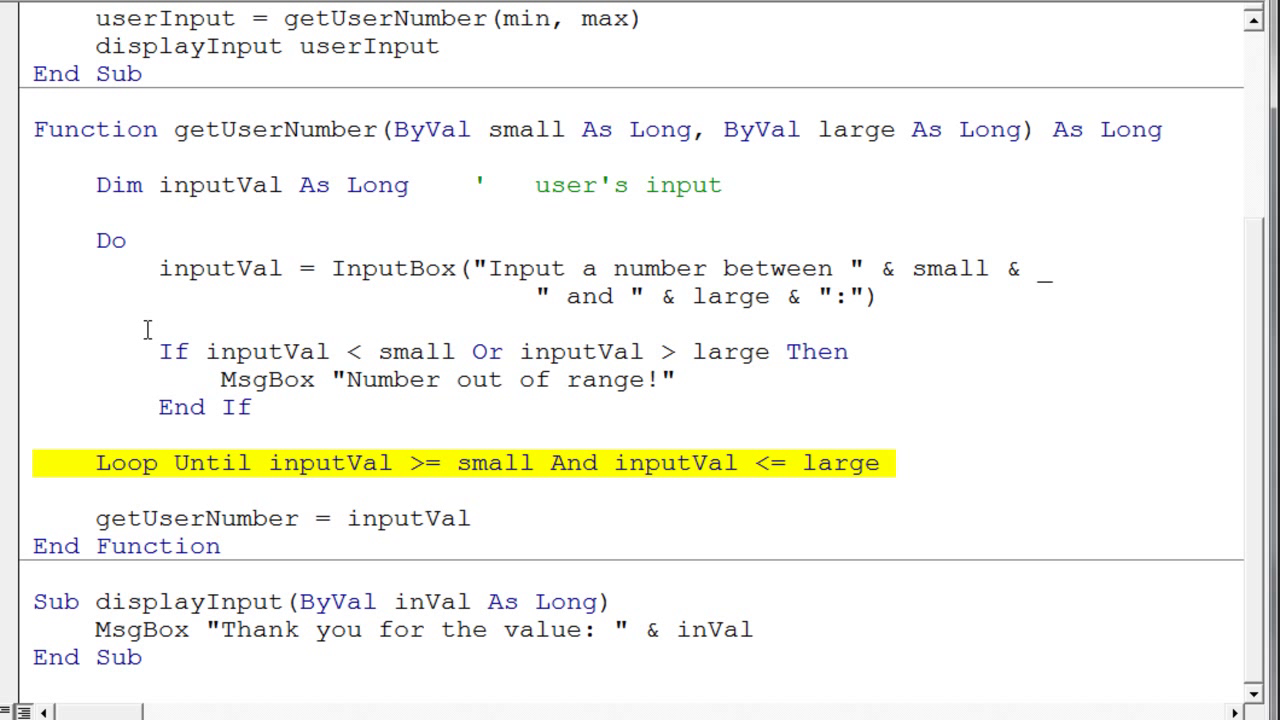
pyautogui.moveTo(18, 278)
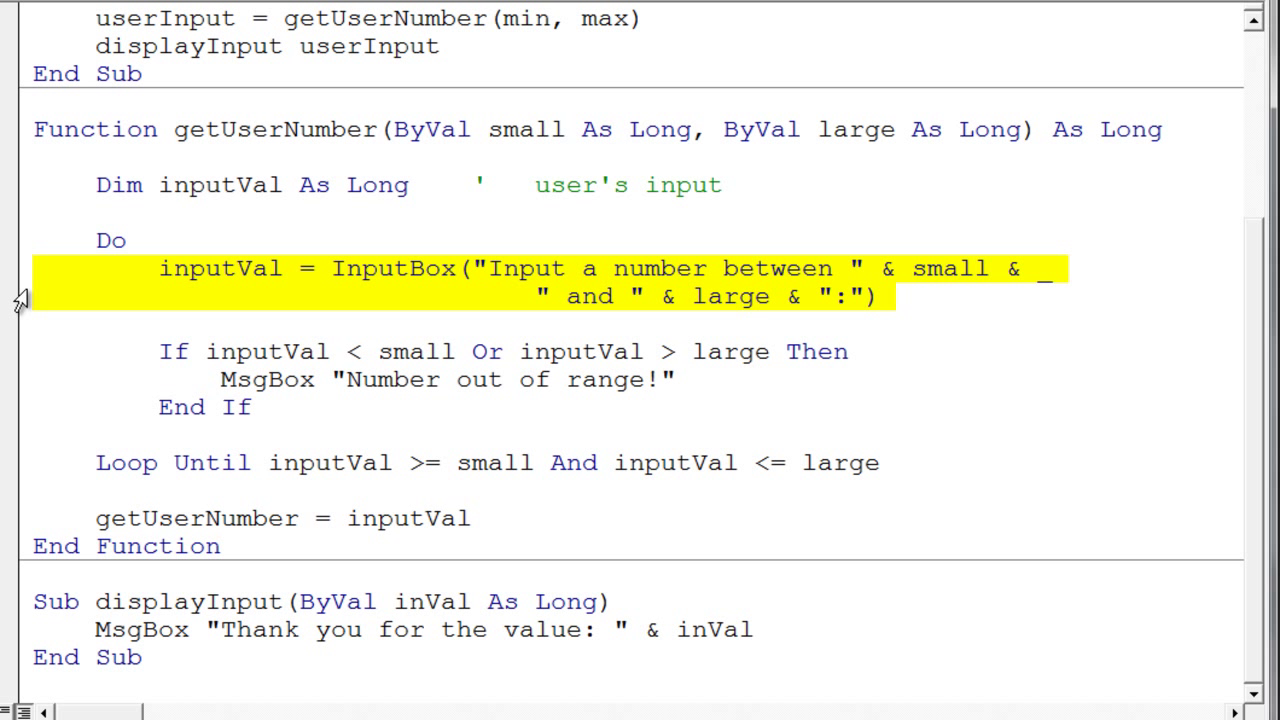
pyautogui.moveTo(177, 312)
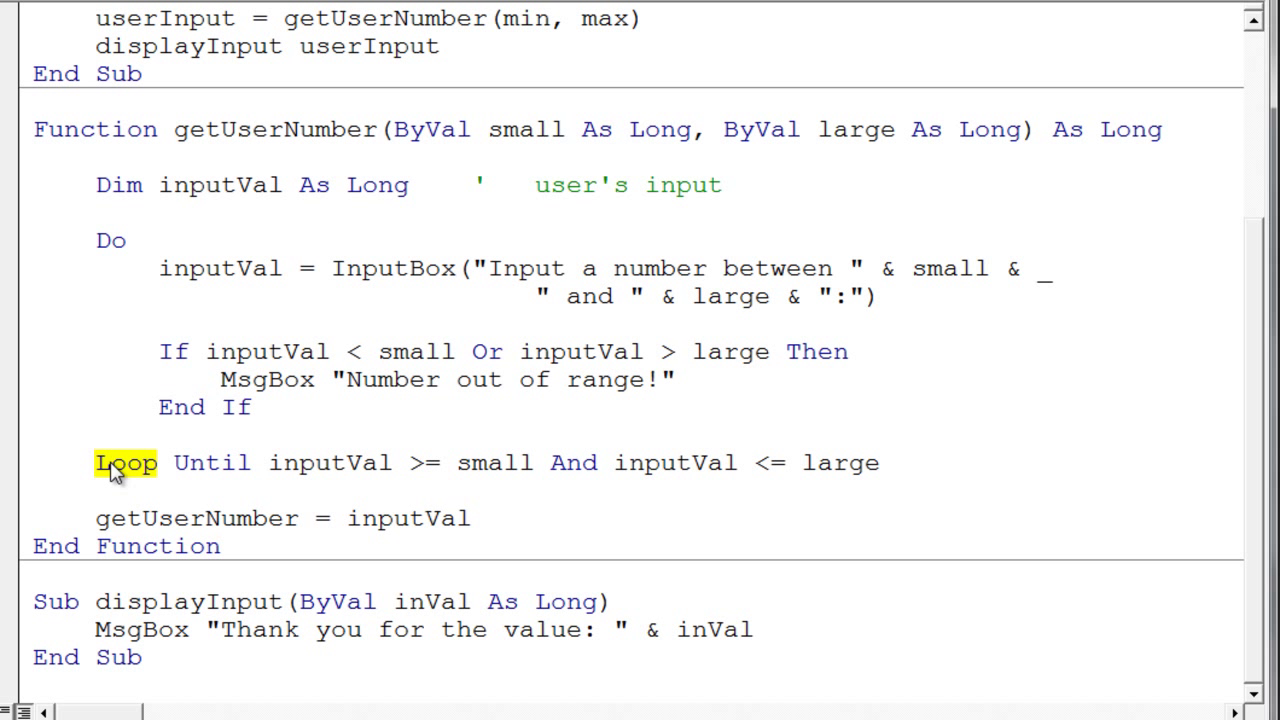
pyautogui.moveTo(160, 347)
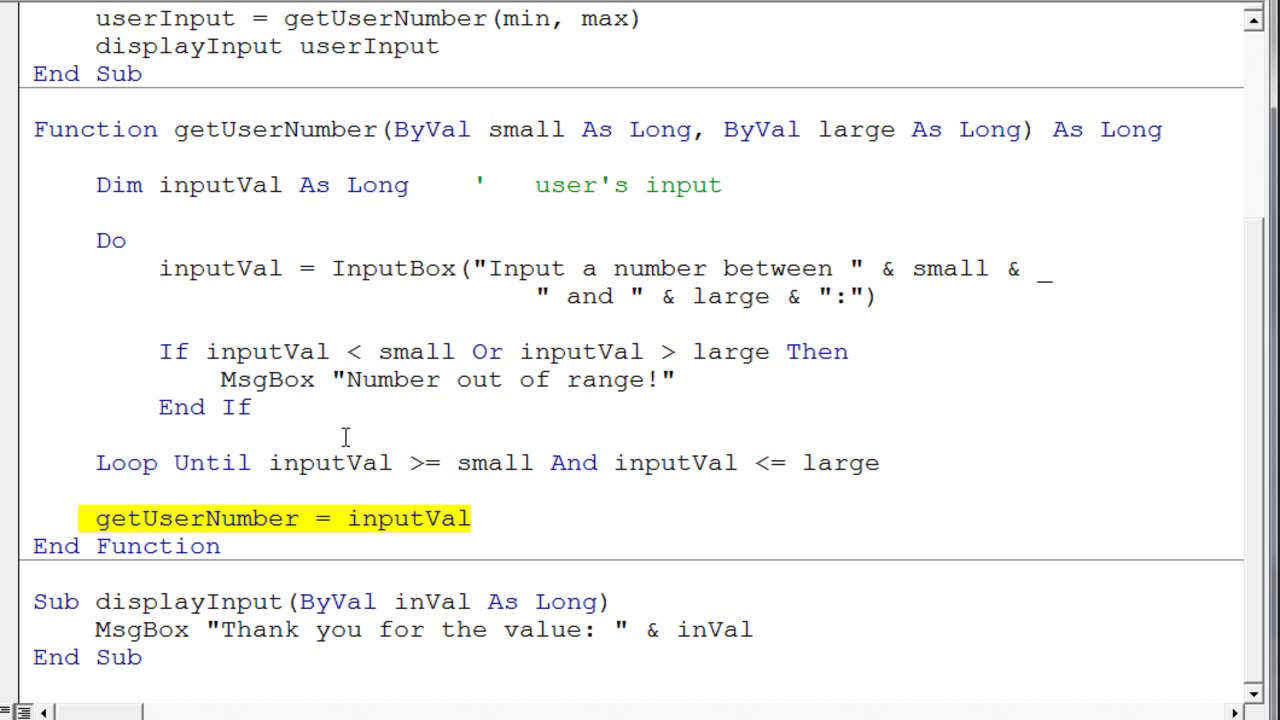
pyautogui.moveTo(245, 538)
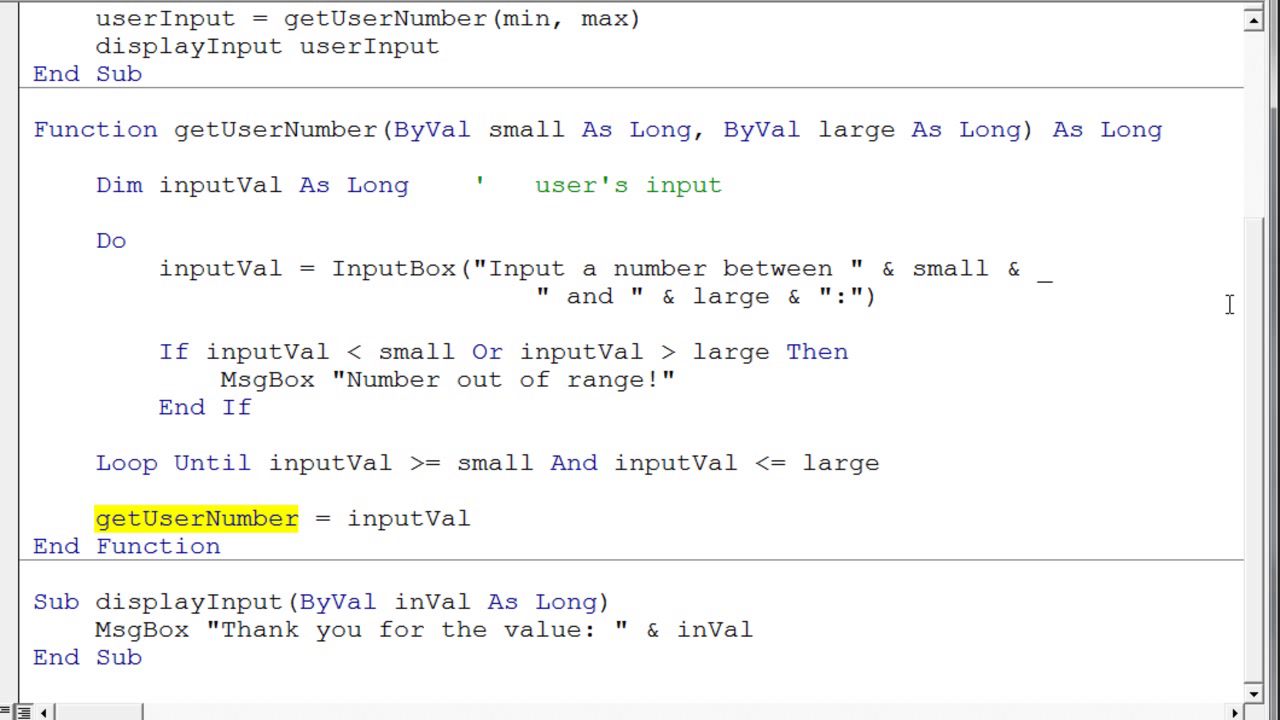
pyautogui.scroll(-3)
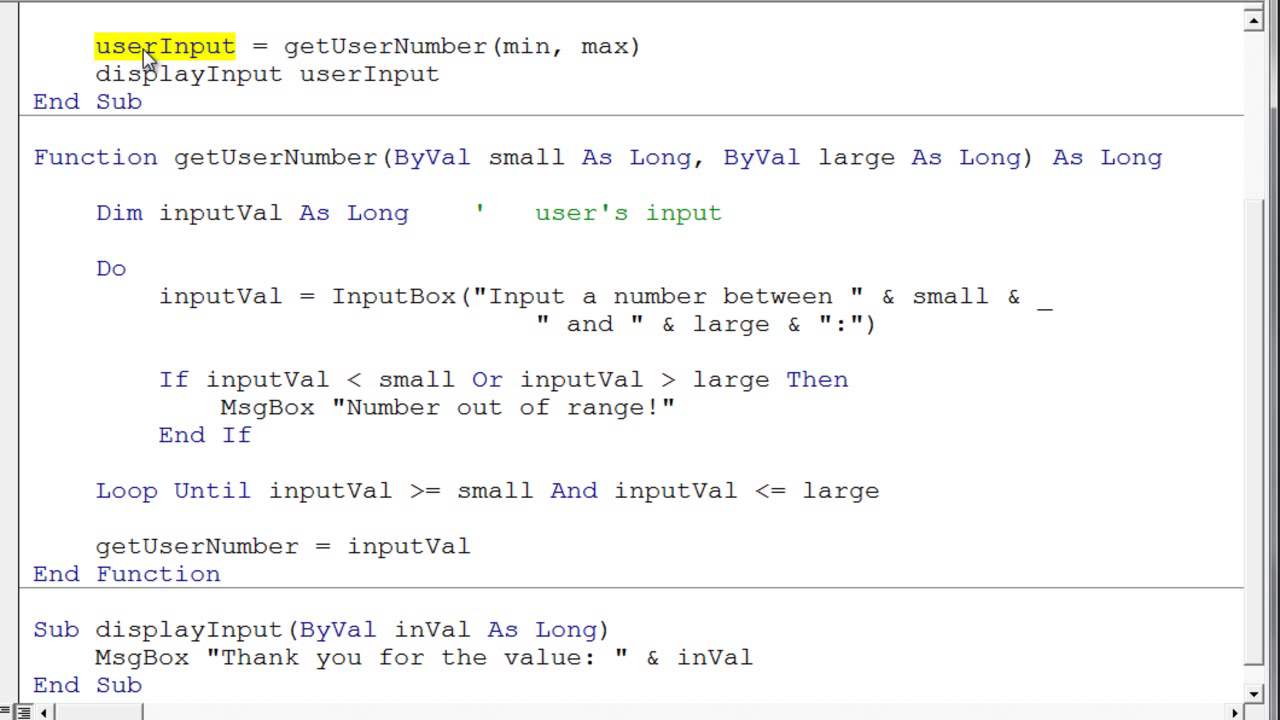
pyautogui.moveTo(1242, 335)
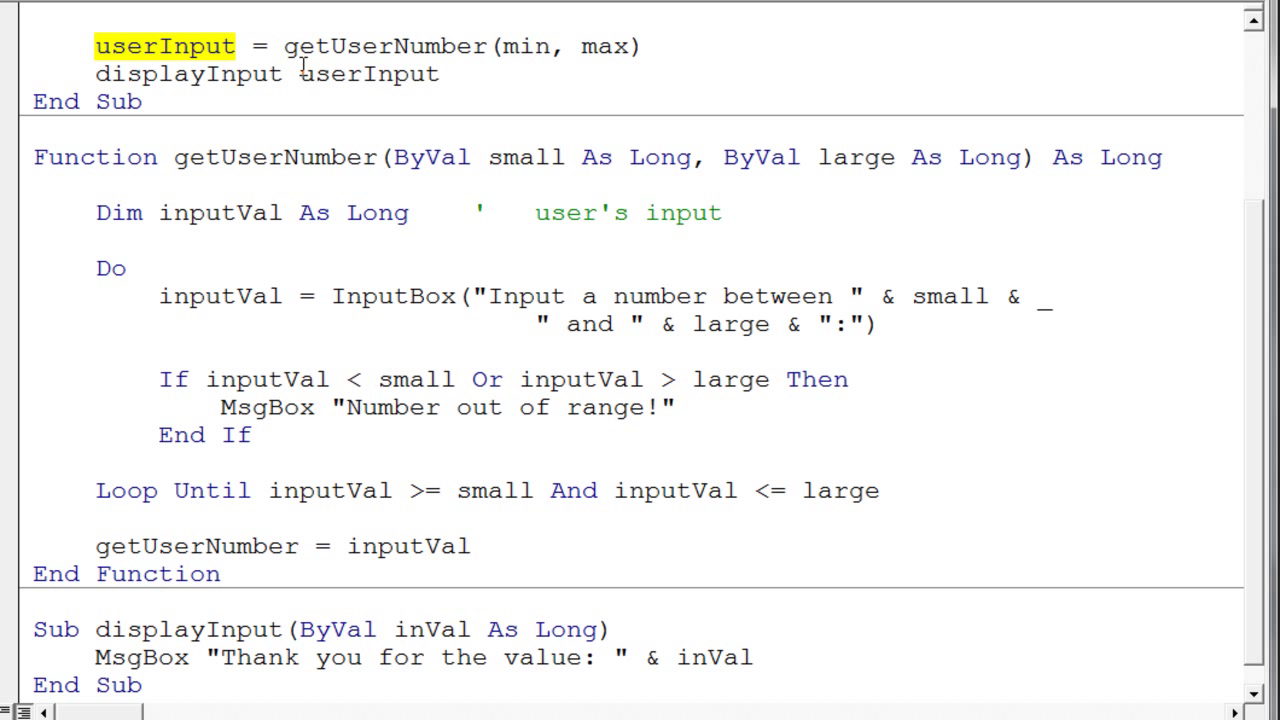
pyautogui.doubleClick(368, 74)
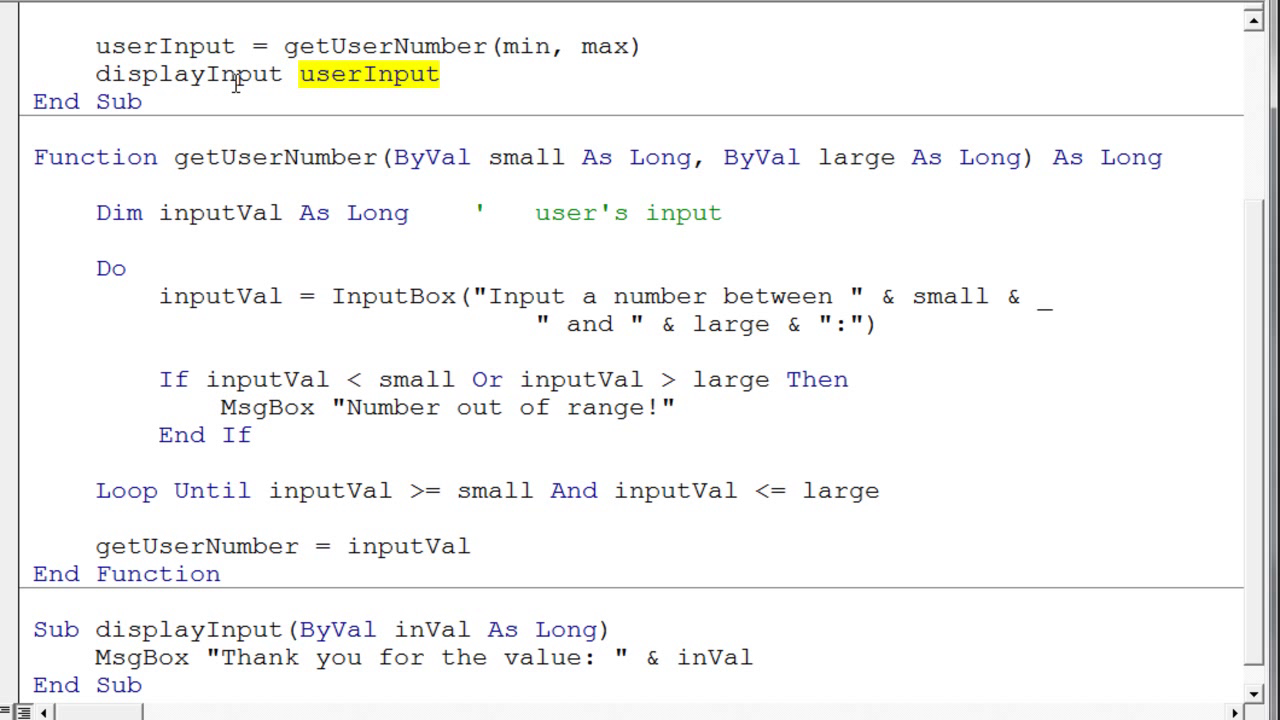
pyautogui.doubleClick(188, 74)
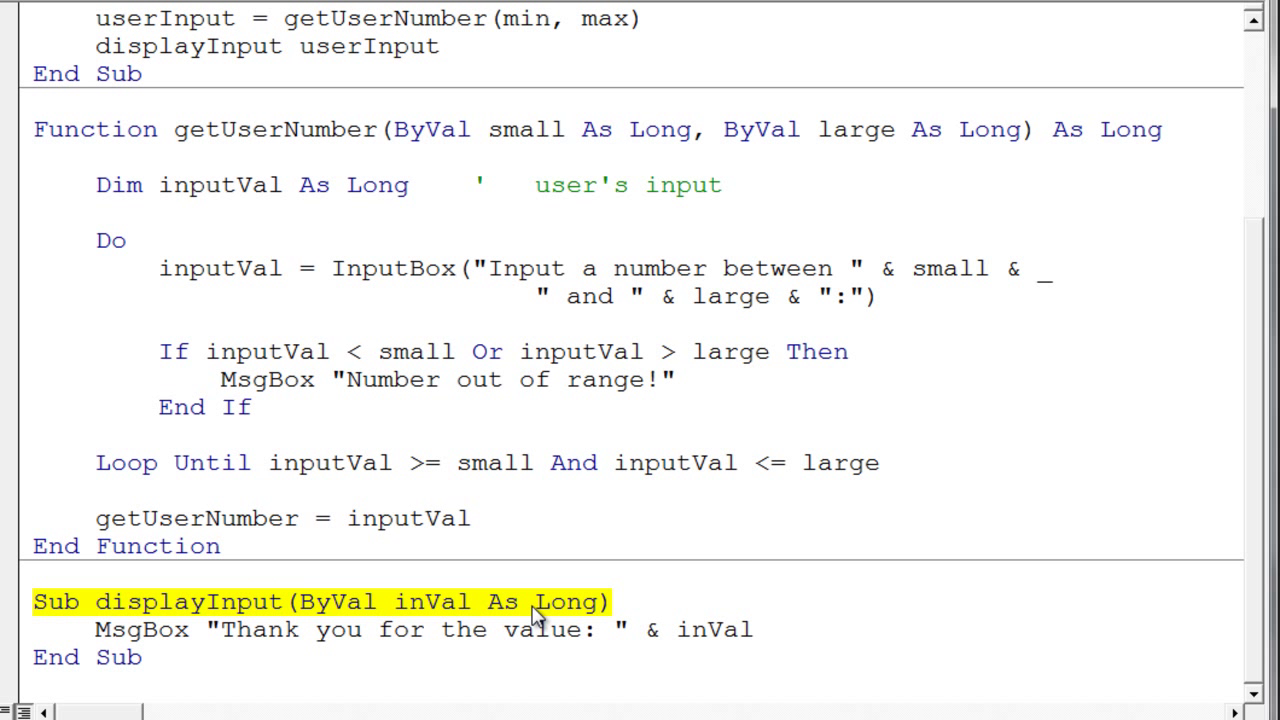
pyautogui.click(300, 601)
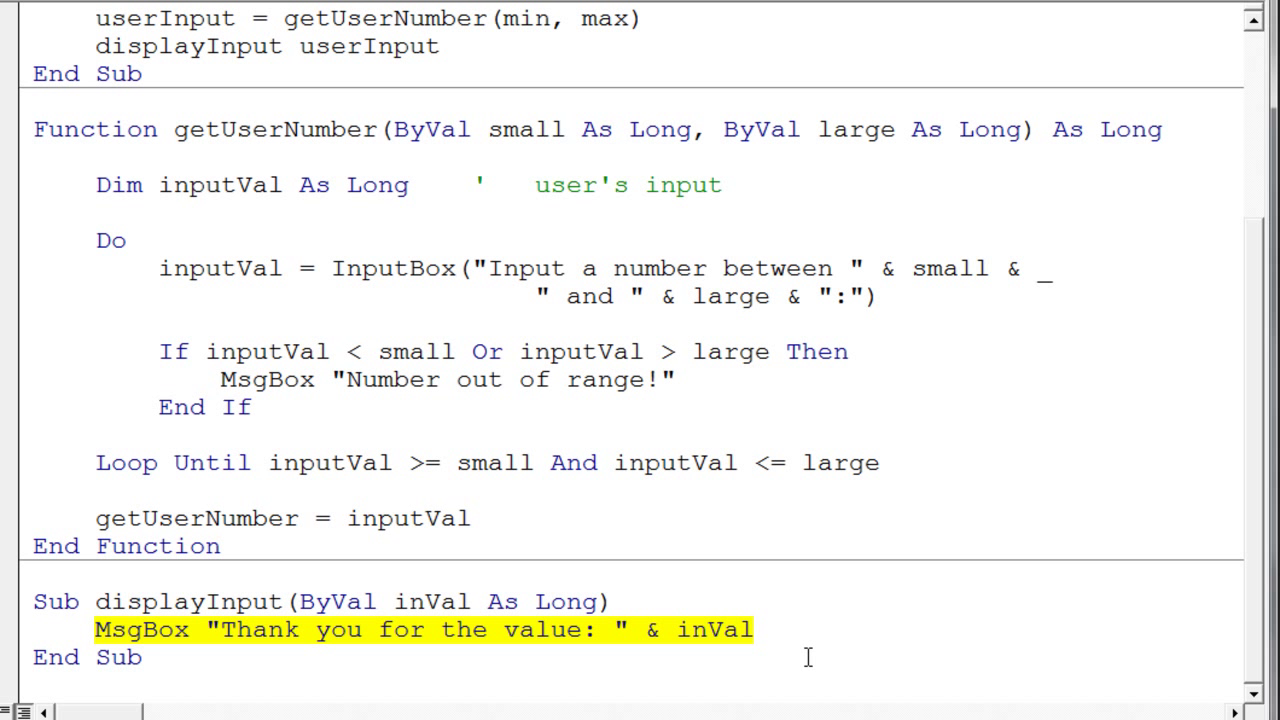
pyautogui.click(604, 601)
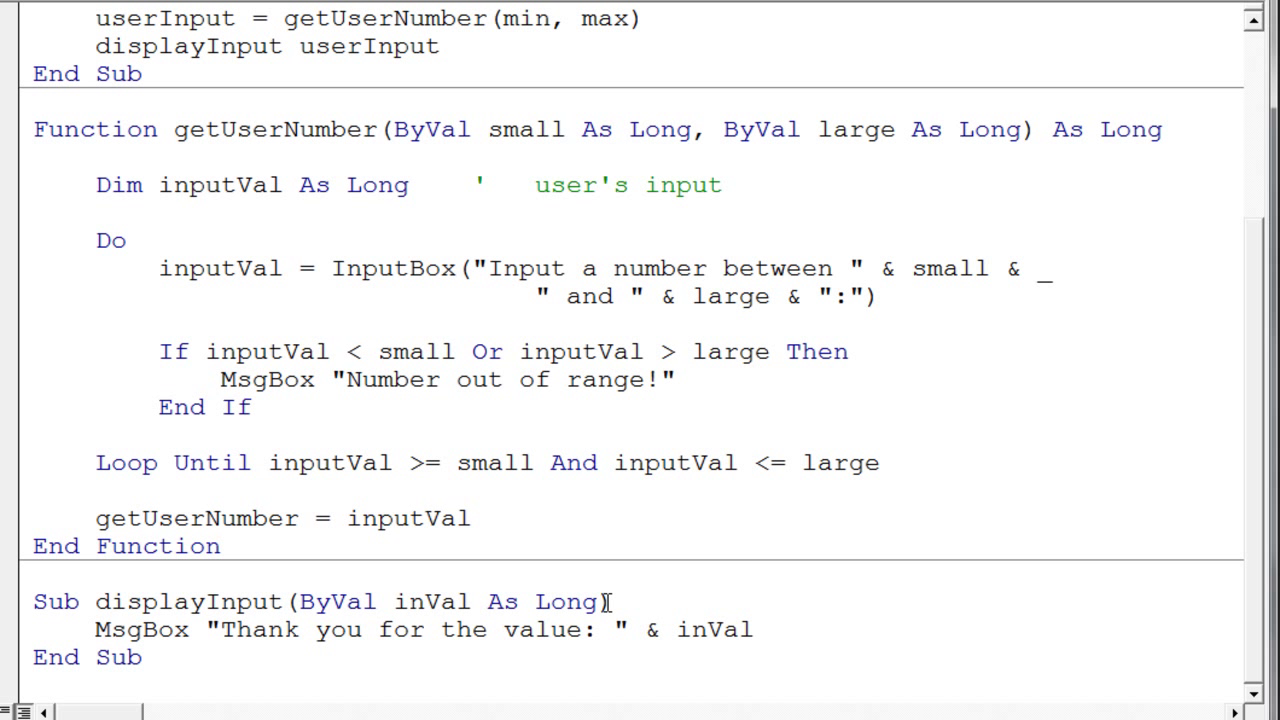
pyautogui.moveTo(114, 185)
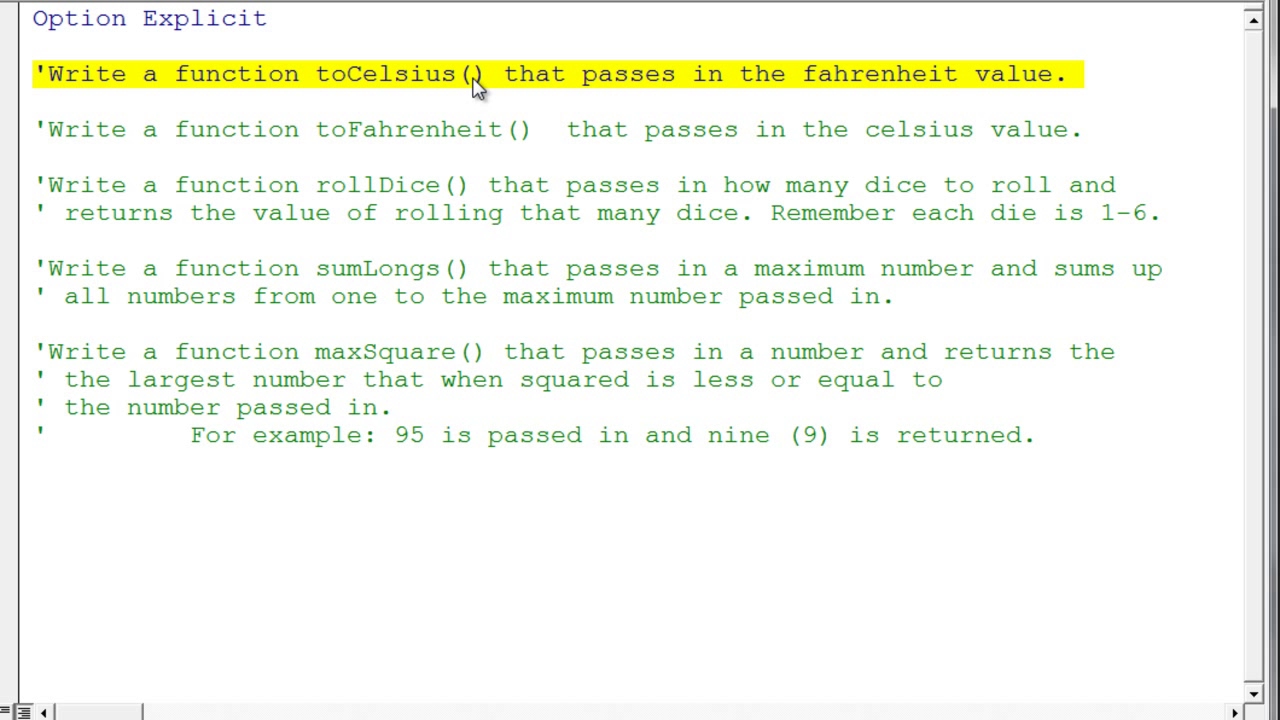
pyautogui.moveTo(113, 125)
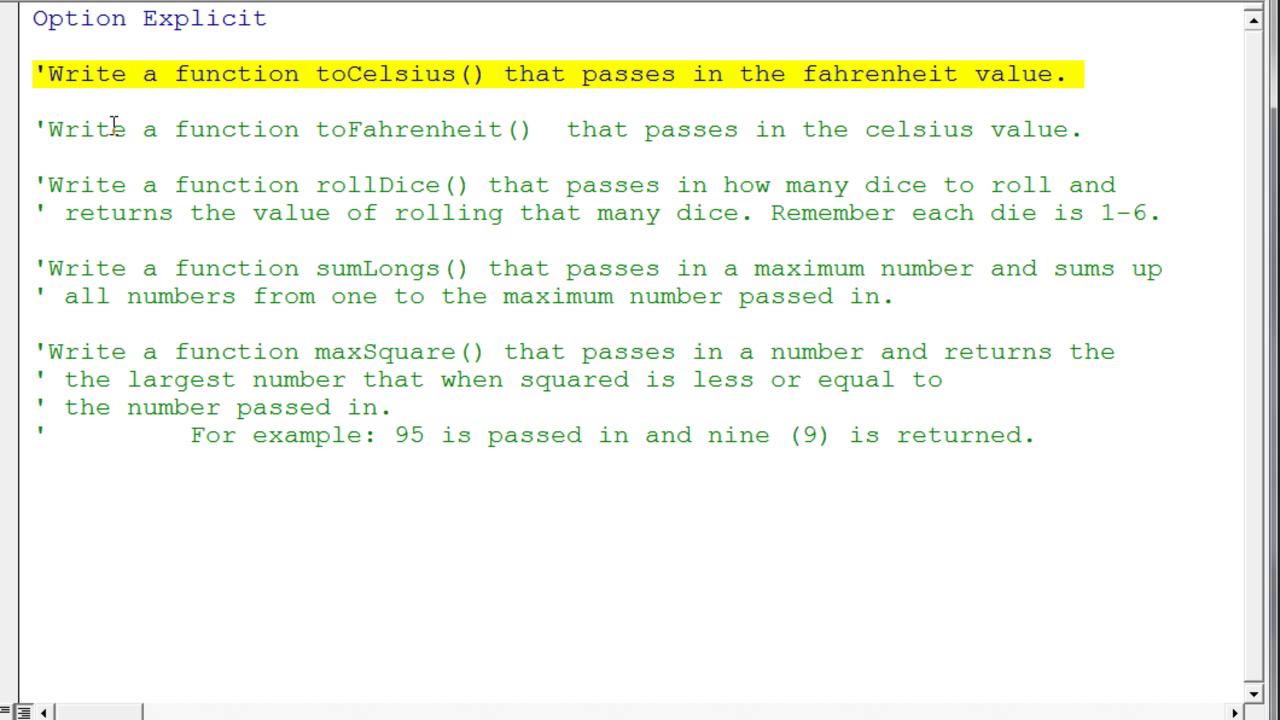